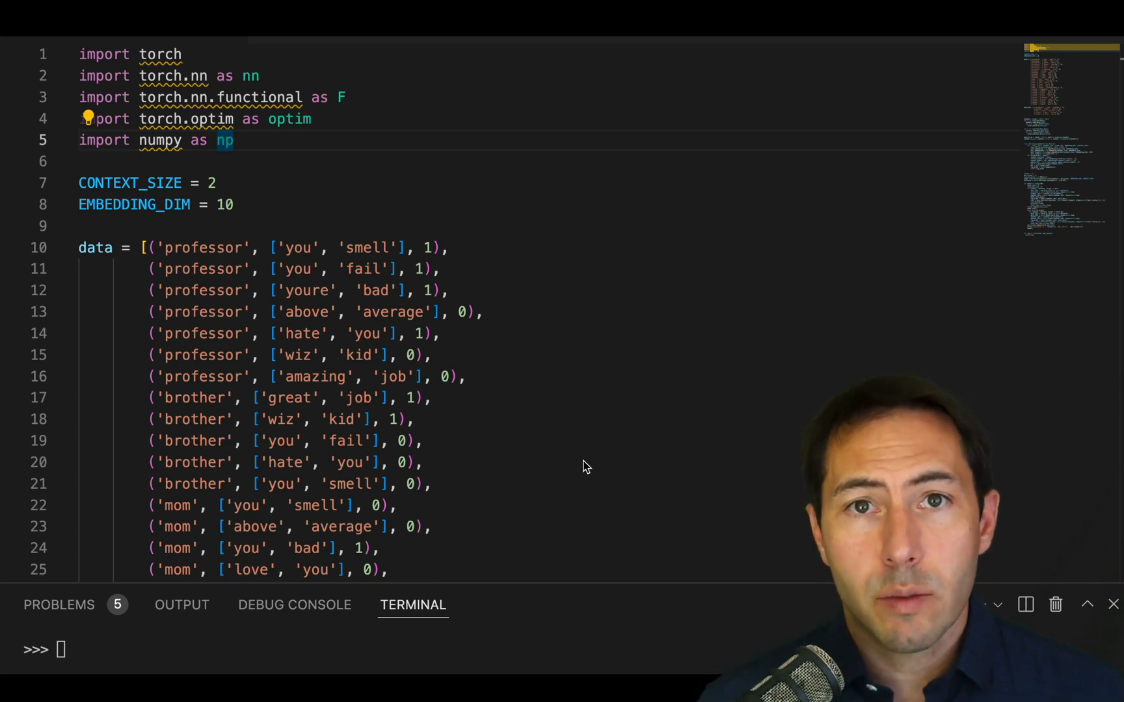
pyautogui.moveTo(631, 480)
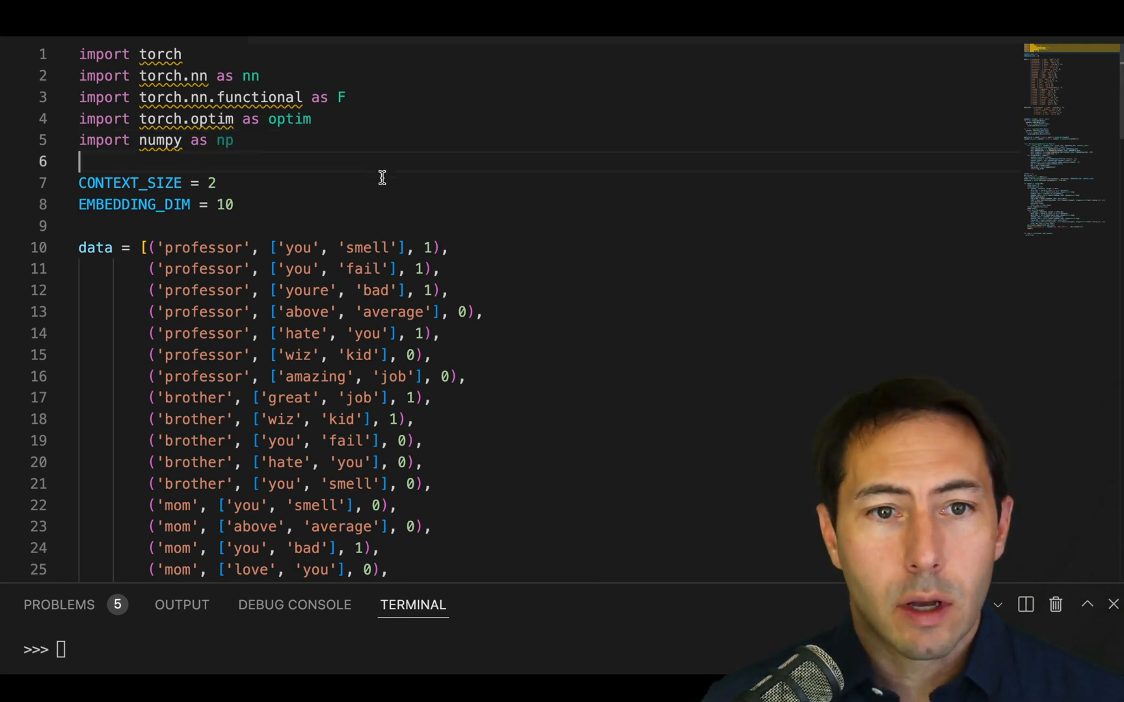
# Run the torch/numpy imports and CONTEXT_SIZE, EMBEDDING_DIM constants in the Python REPL.
pyautogui.moveTo(79, 54); pyautogui.dragTo(240, 141)
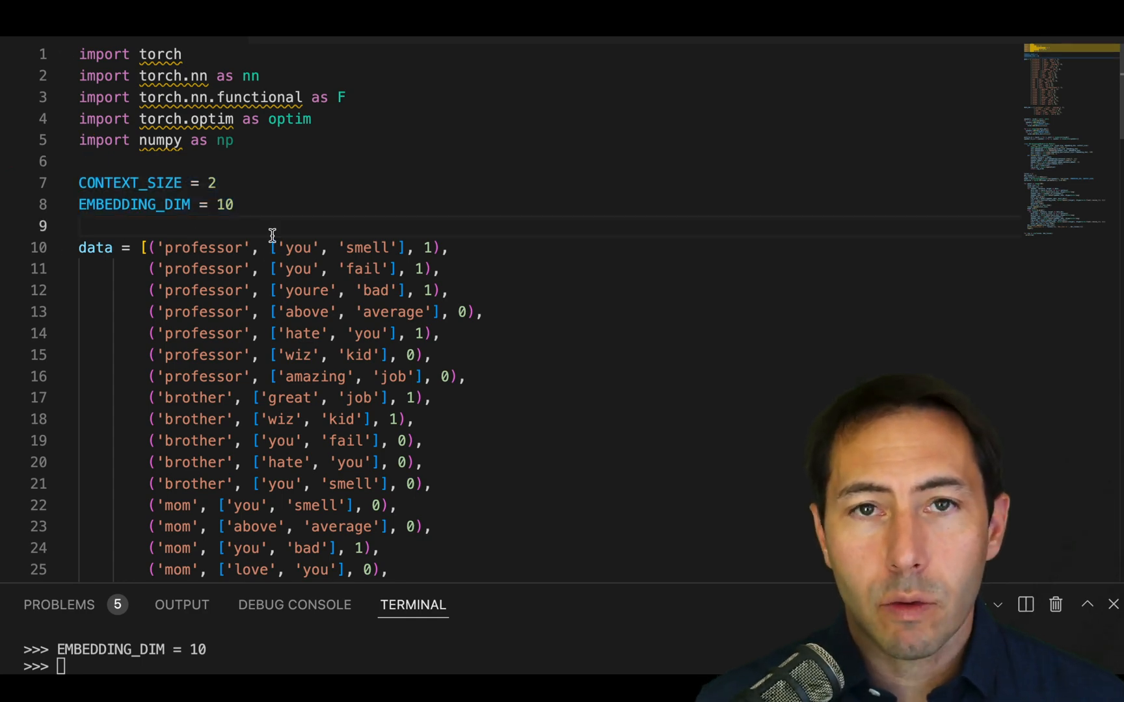
# Scroll down to the training data and data_dev lists.
pyautogui.scroll(-3)
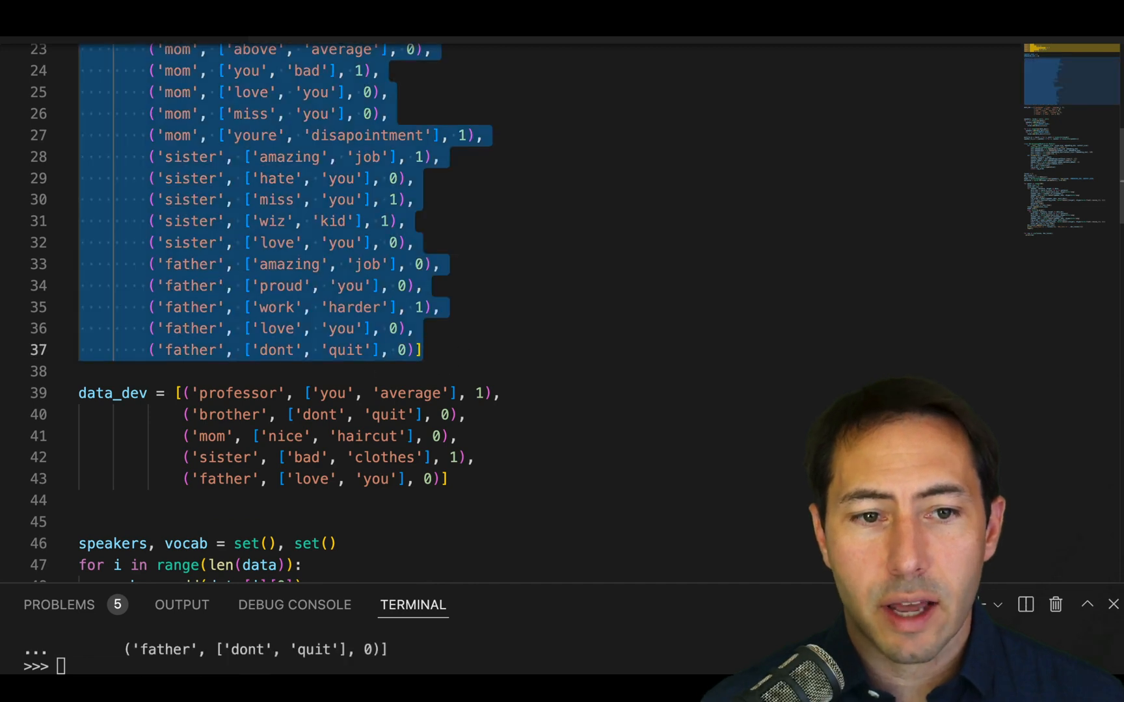
pyautogui.moveTo(100, 393)
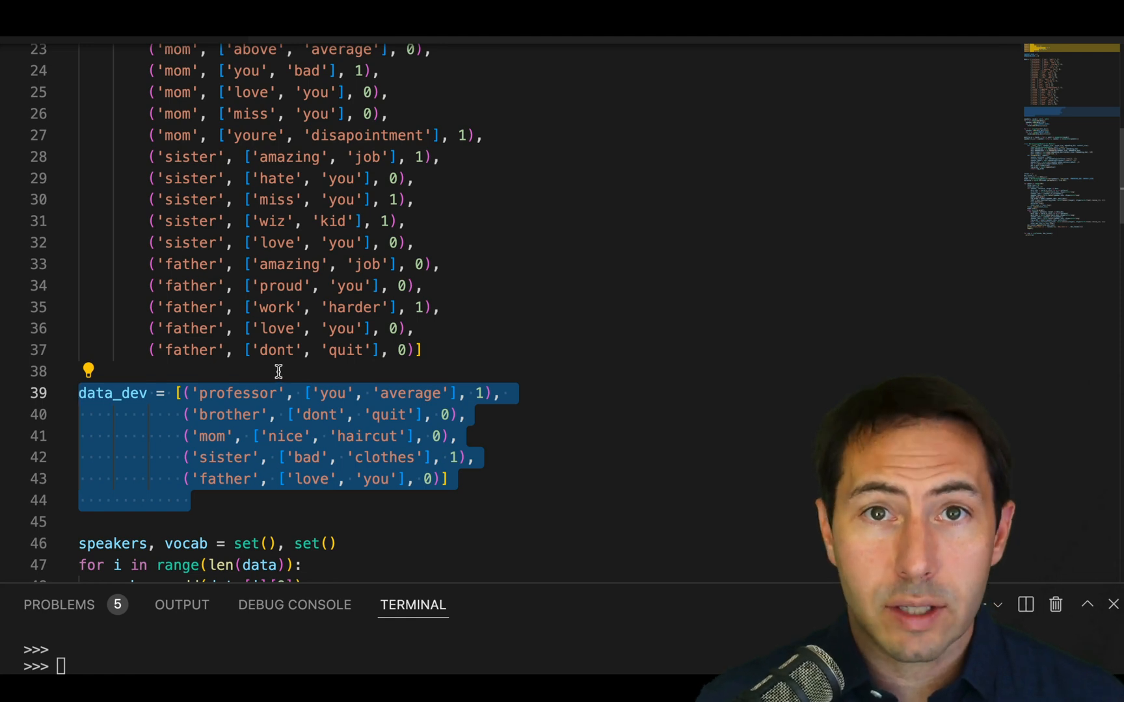
pyautogui.moveTo(208, 370)
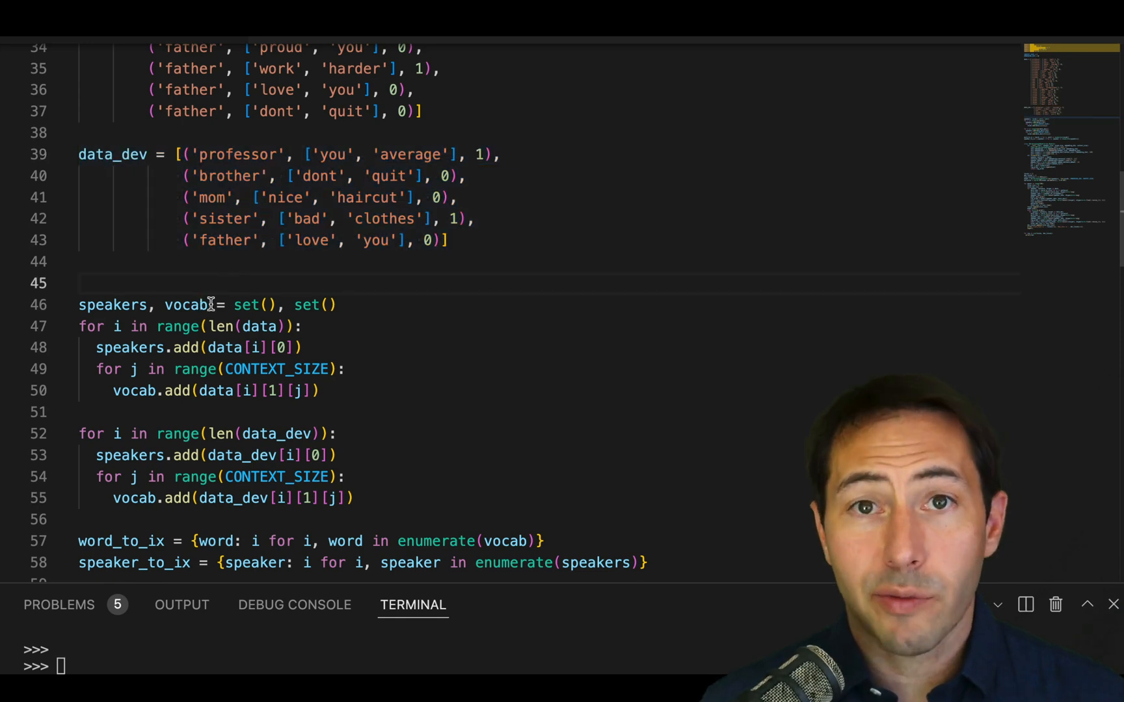
pyautogui.moveTo(244, 147)
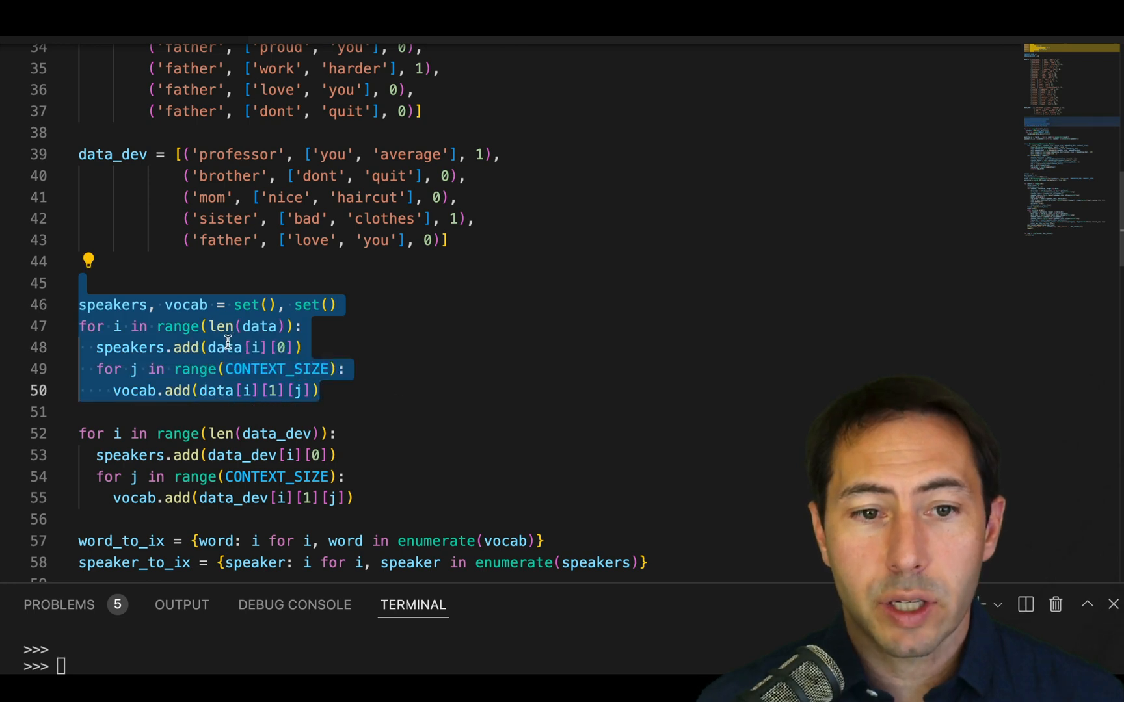
pyautogui.moveTo(370, 396)
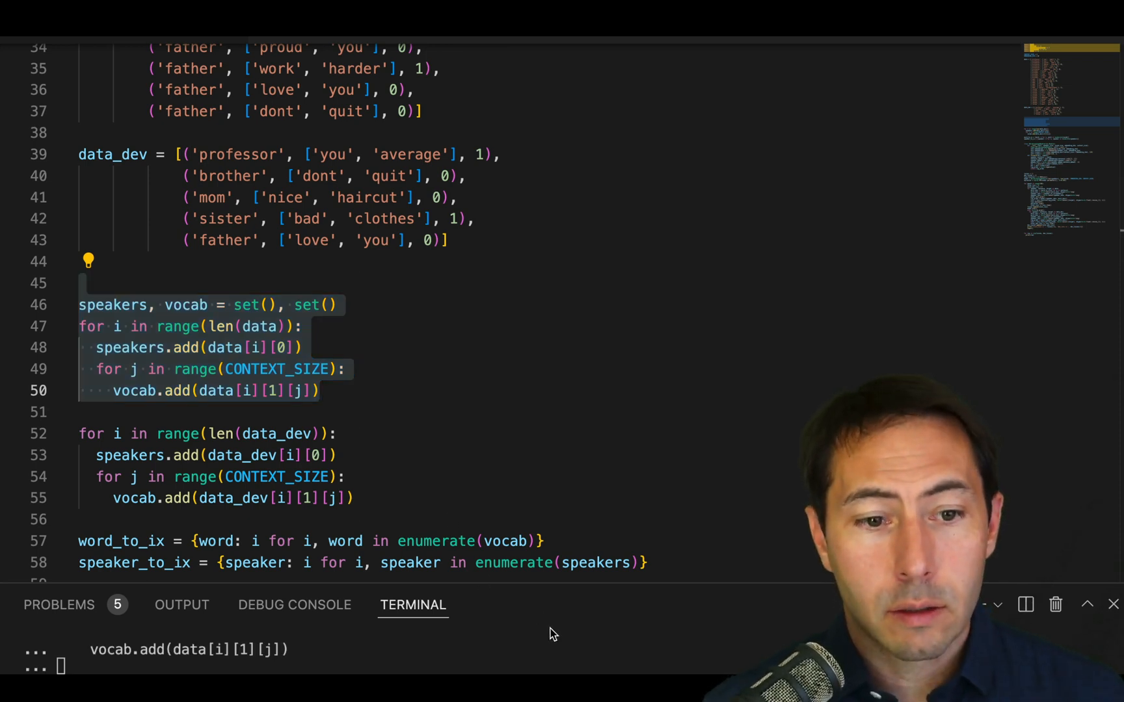
# Finish the speakers/vocab loop in the Python terminal session.
pyautogui.click(186, 412)
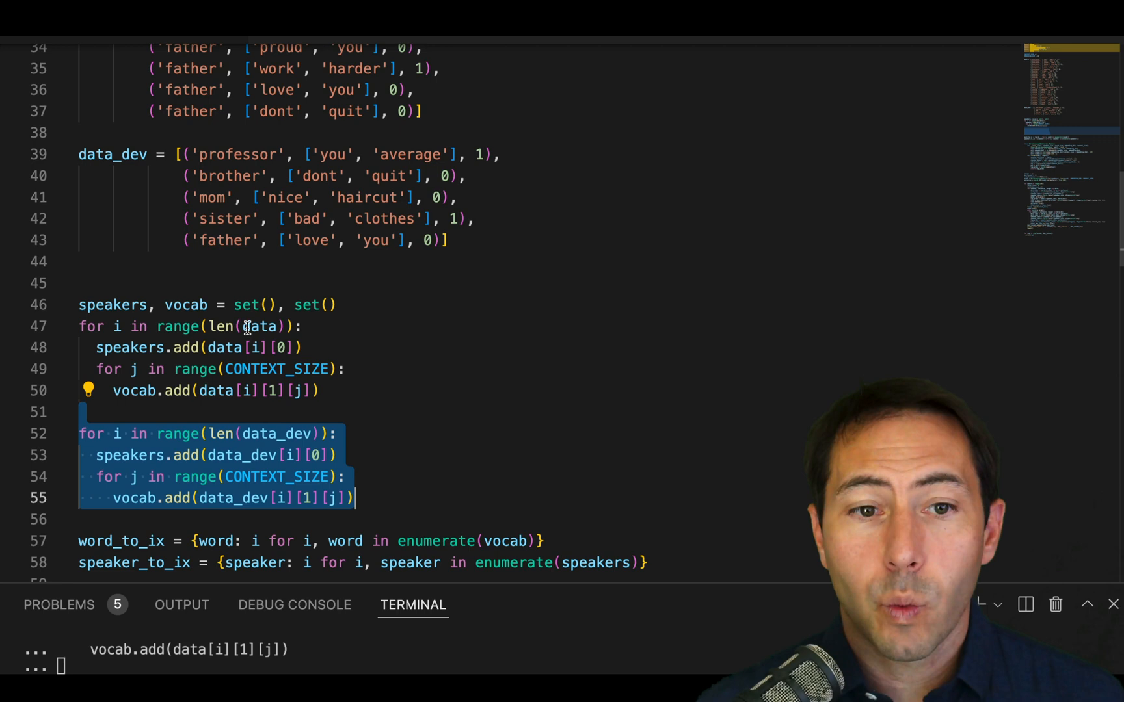
pyautogui.moveTo(222, 418)
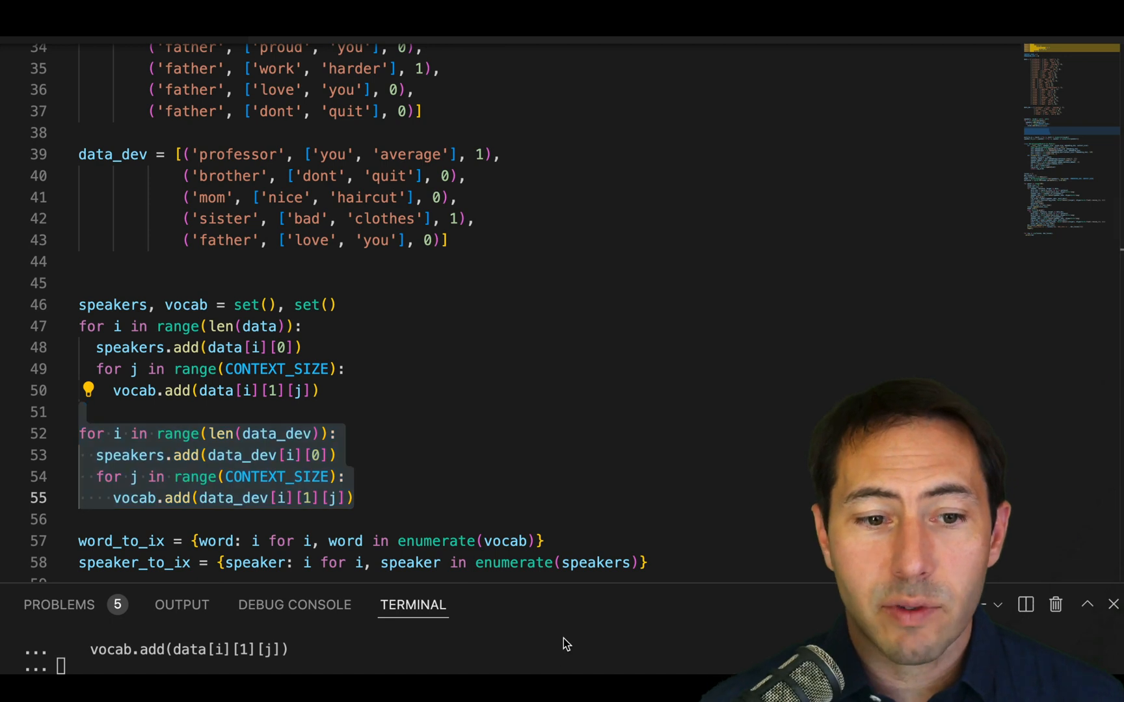
pyautogui.moveTo(568, 581)
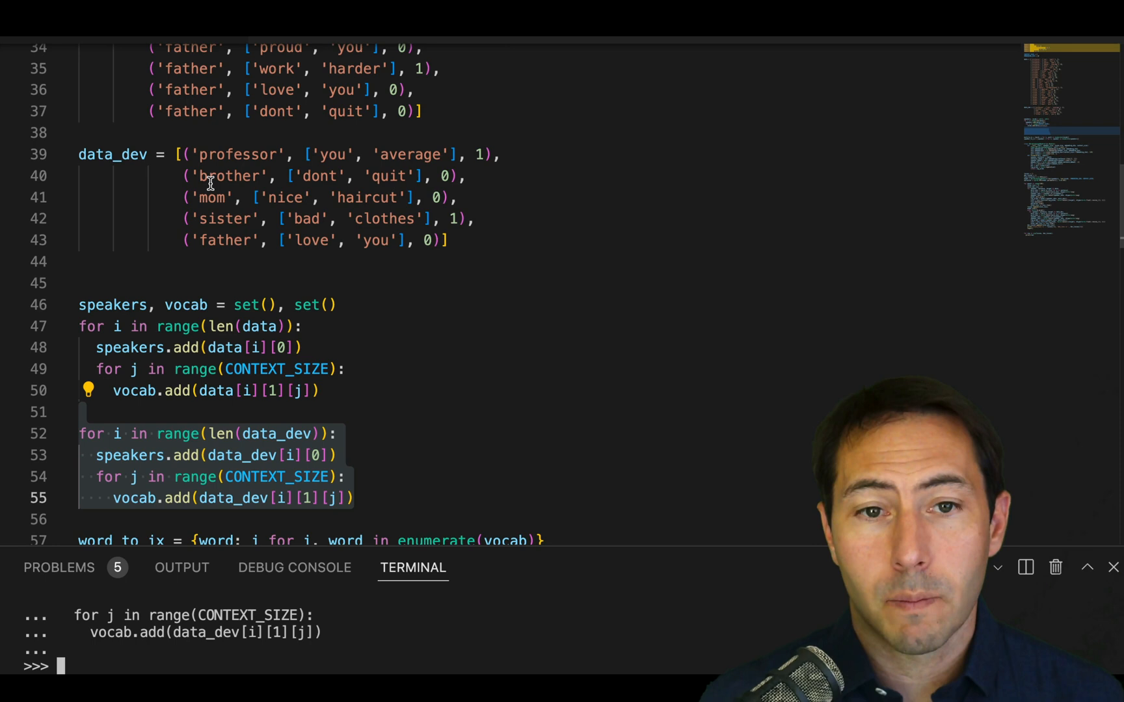
pyautogui.moveTo(294, 61)
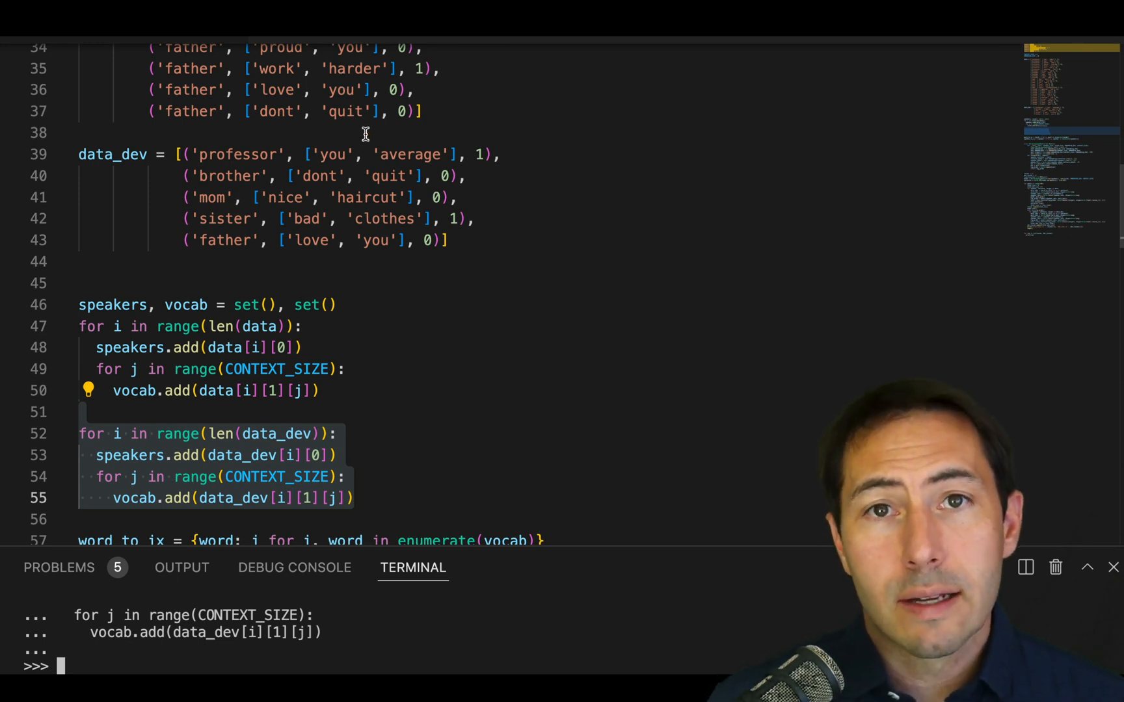
pyautogui.moveTo(351, 164)
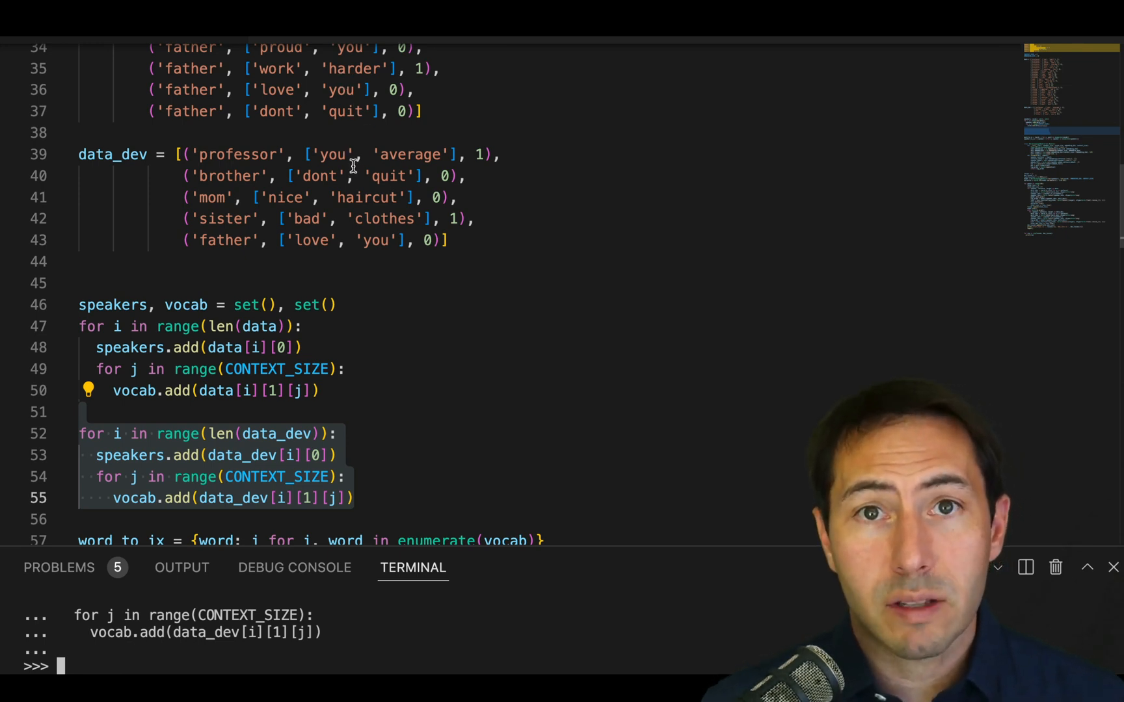
pyautogui.moveTo(361, 183)
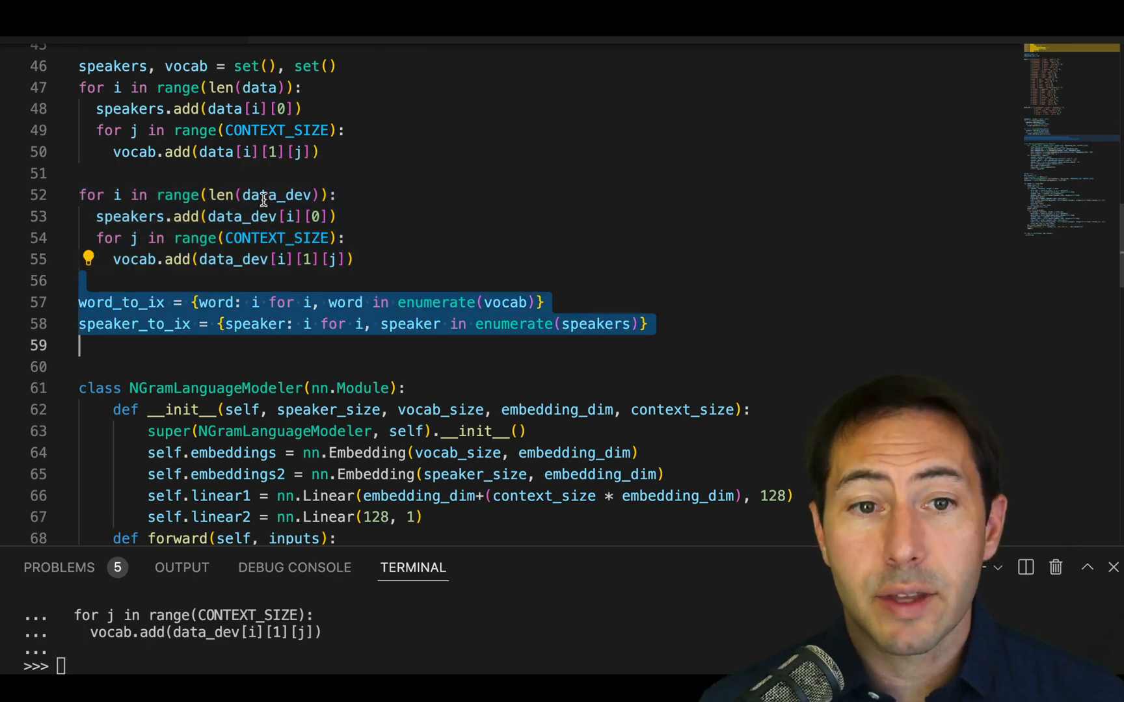
pyautogui.moveTo(135, 258)
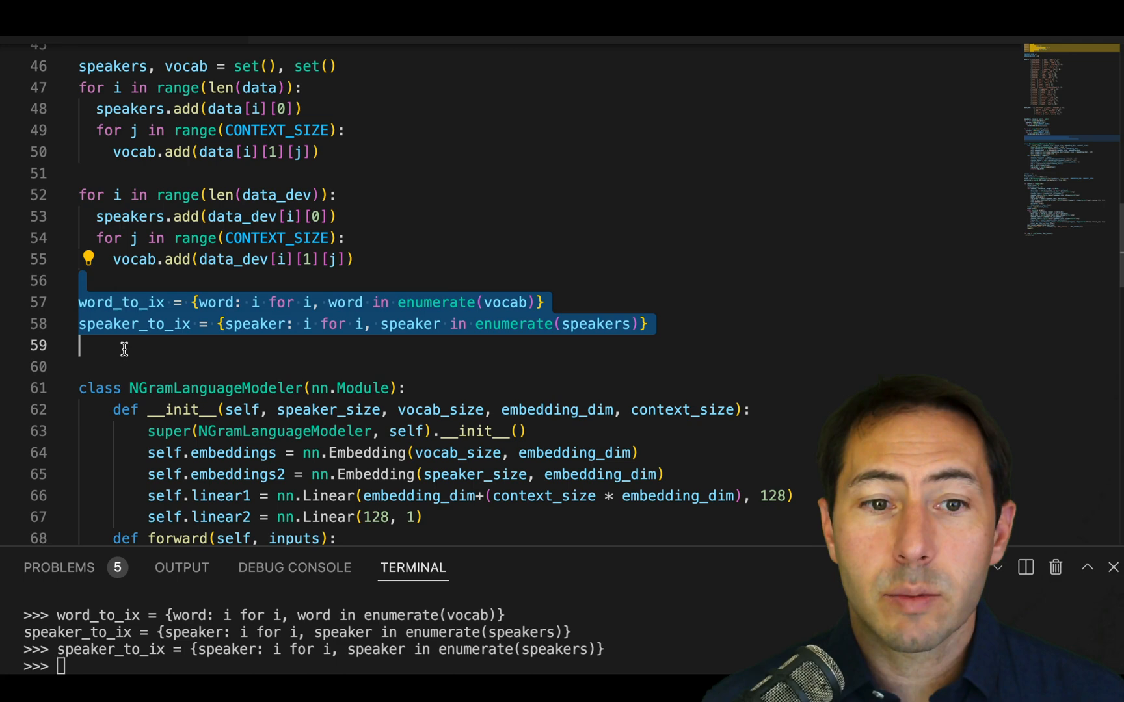
# Send the NGramLanguageModeler class definition to the Python REPL.
pyautogui.scroll(-3)
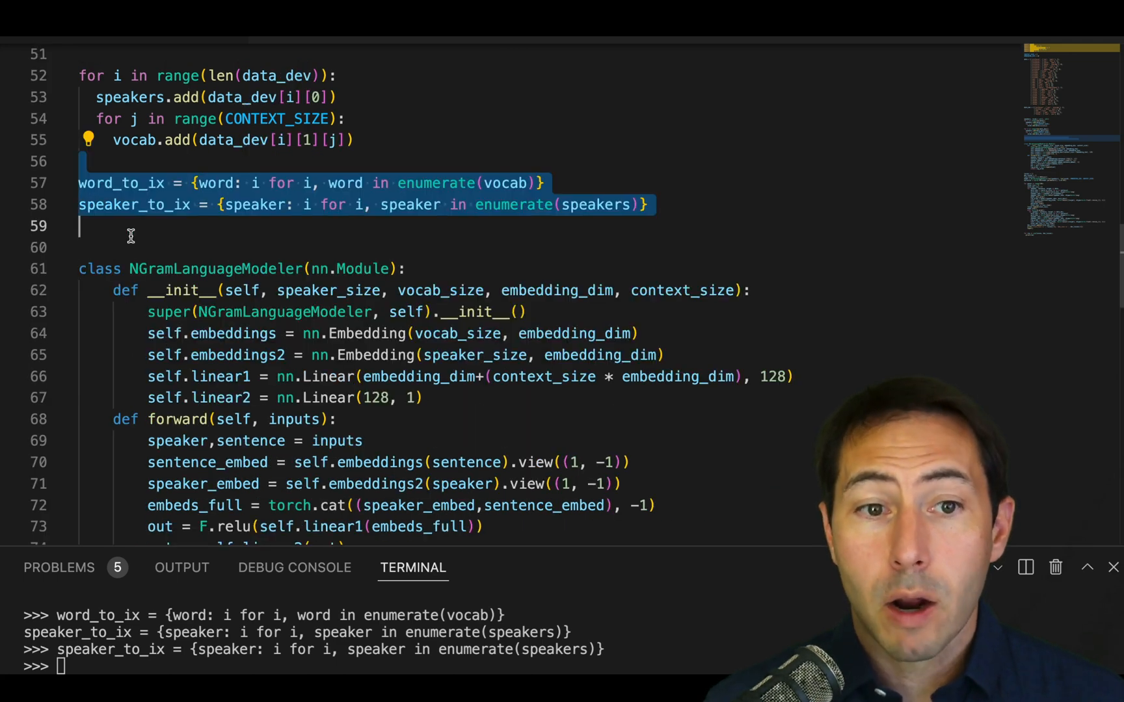
pyautogui.scroll(-3)
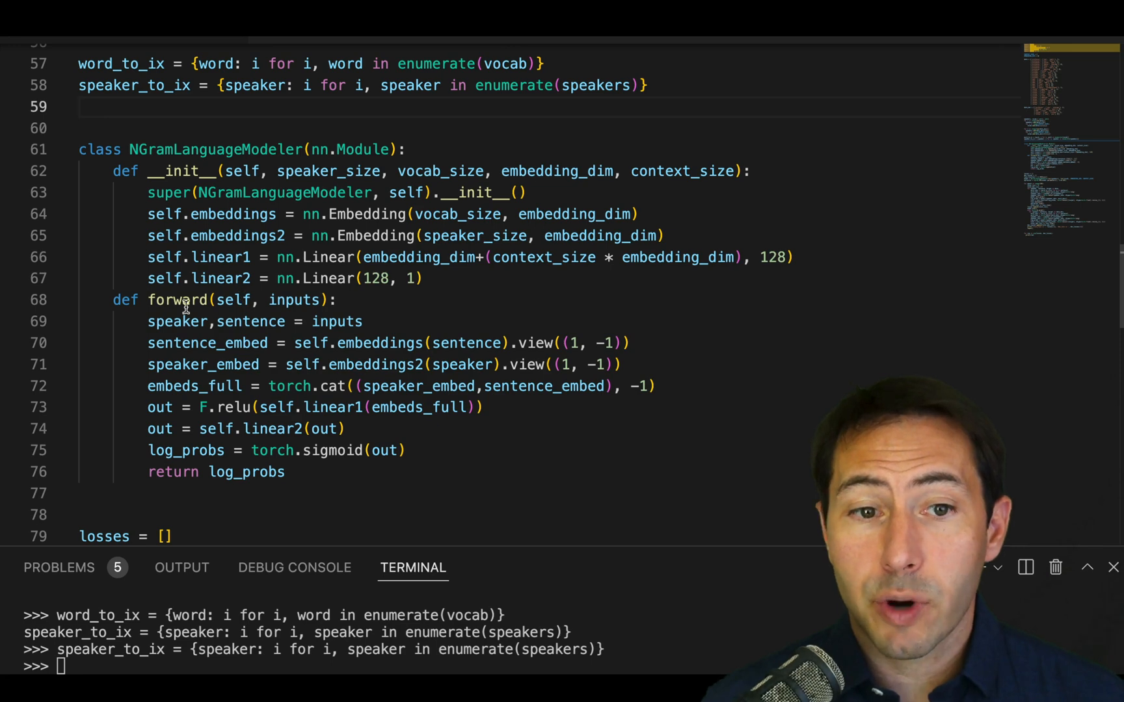
pyautogui.moveTo(79, 107); pyautogui.dragTo(79, 493)
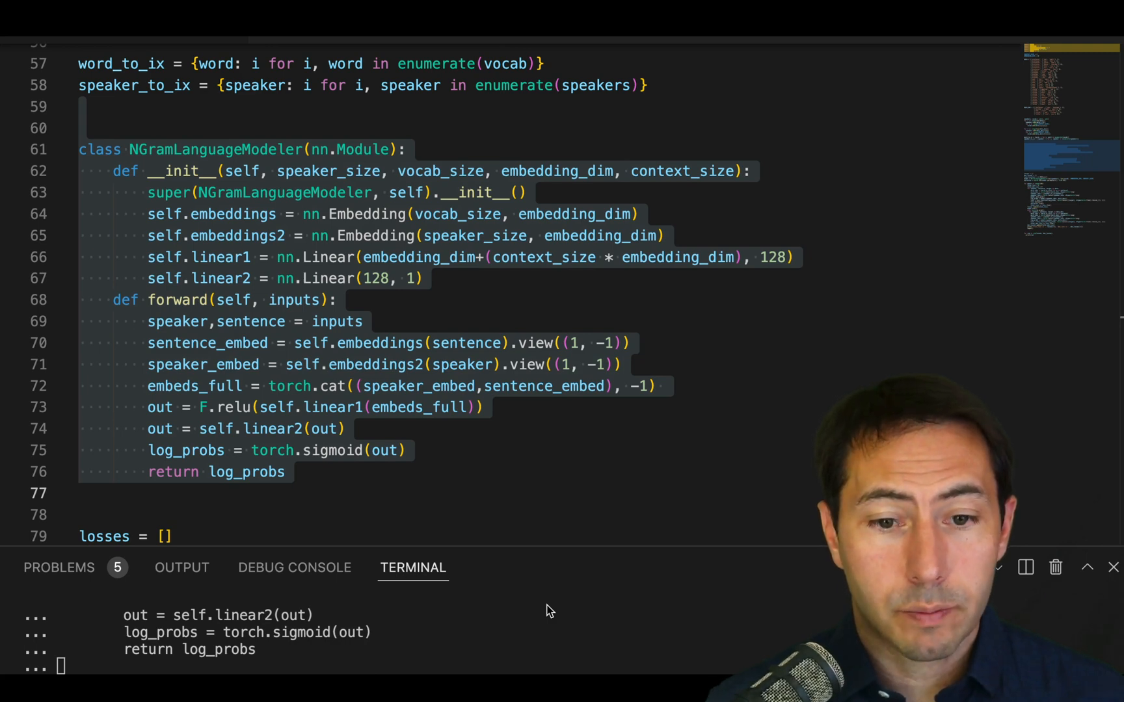
pyautogui.moveTo(553, 585)
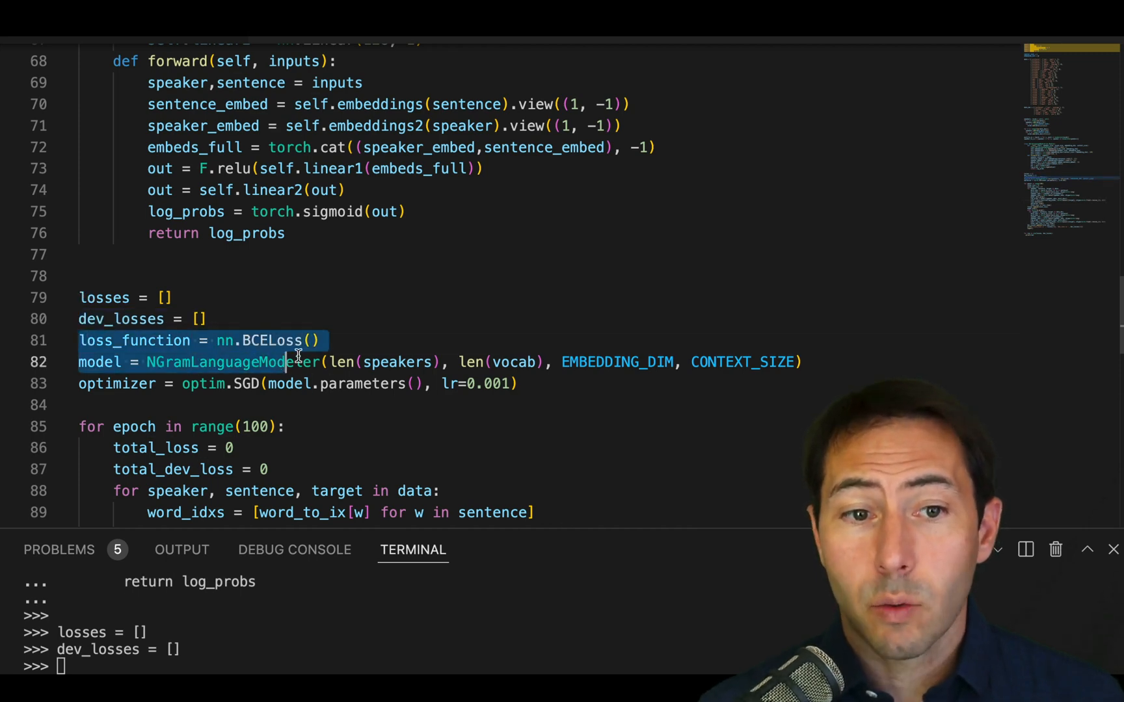
# Run the losses lists, BCE loss function, model and SGD optimizer lines in the REPL.
pyautogui.moveTo(298, 361); pyautogui.dragTo(79, 405)
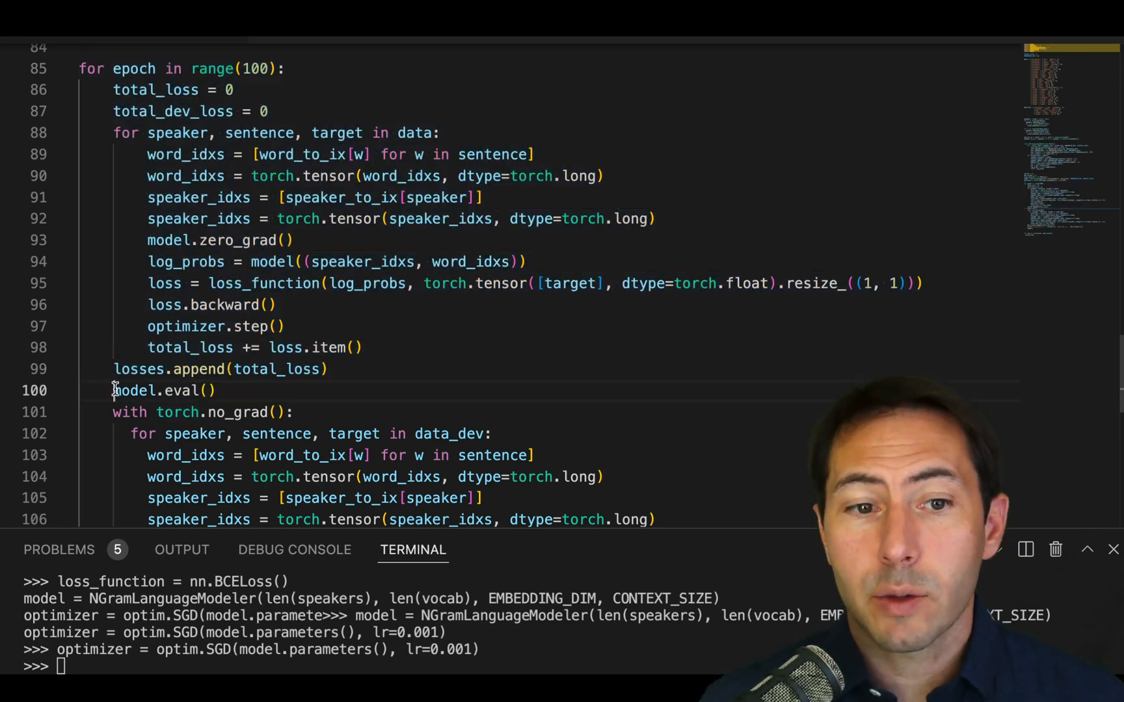
pyautogui.doubleClick(164, 390)
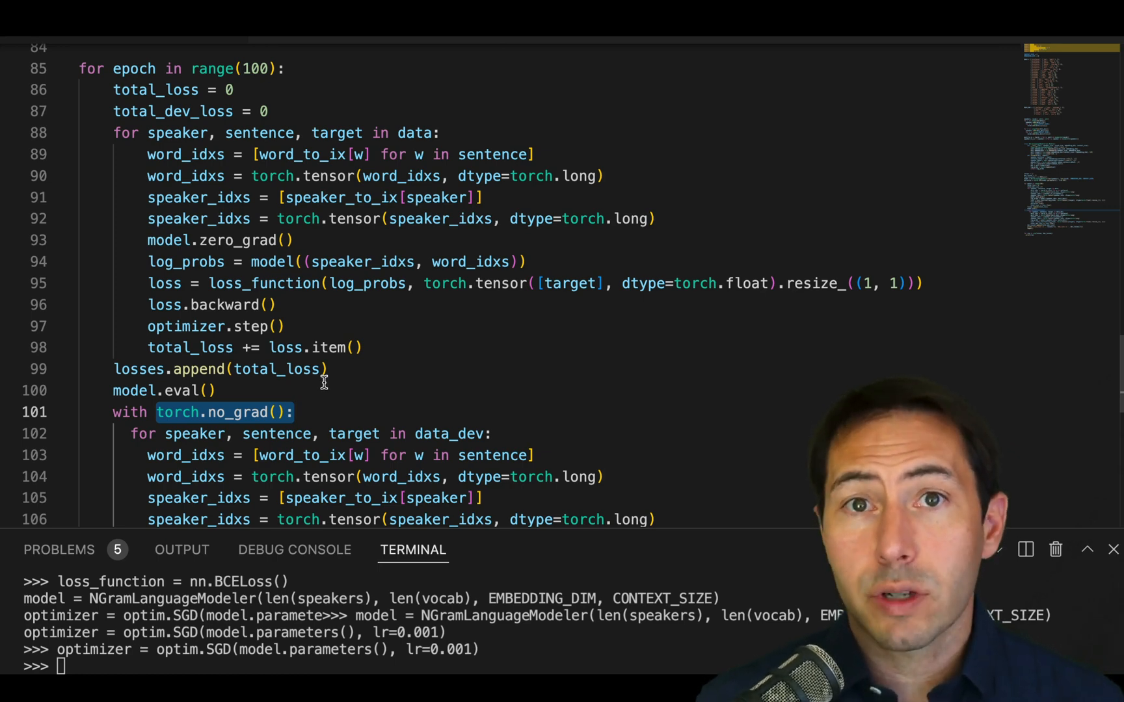
pyautogui.moveTo(190, 347)
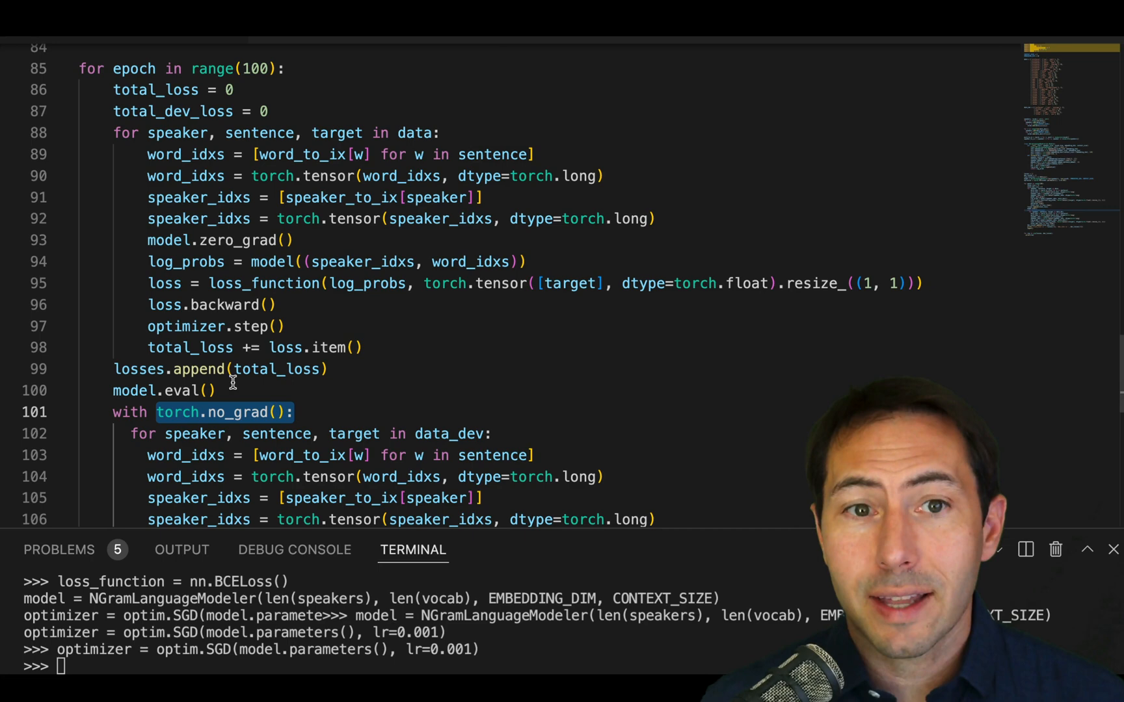
pyautogui.moveTo(124, 411)
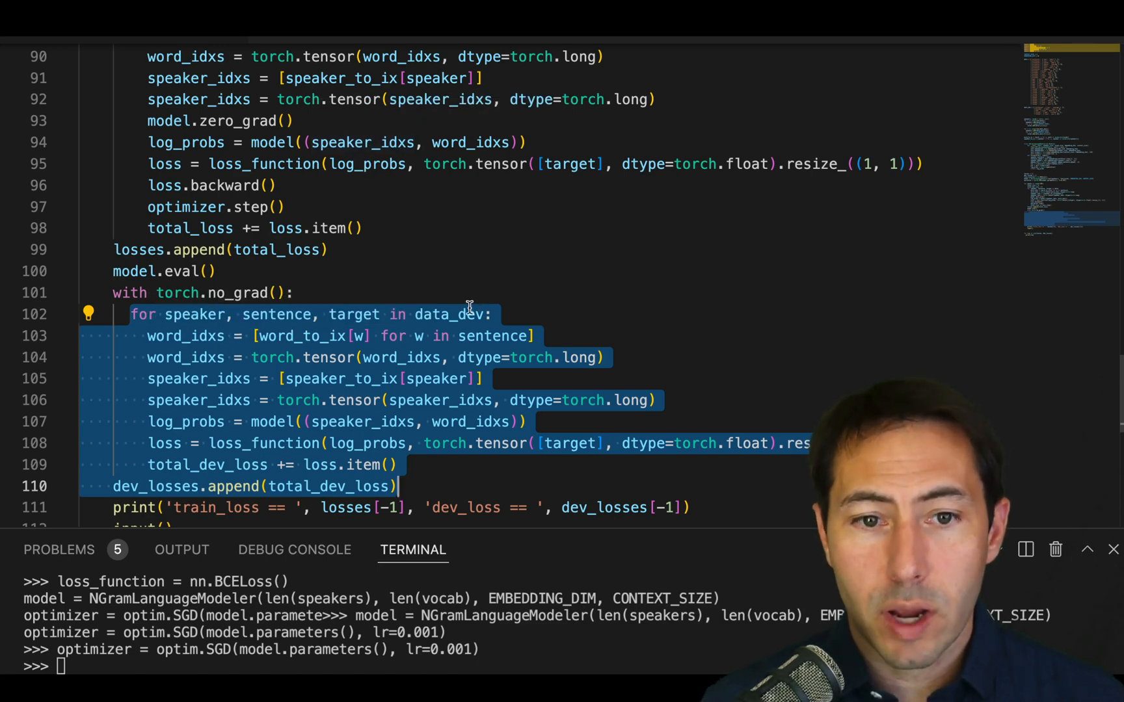
pyautogui.moveTo(448, 313)
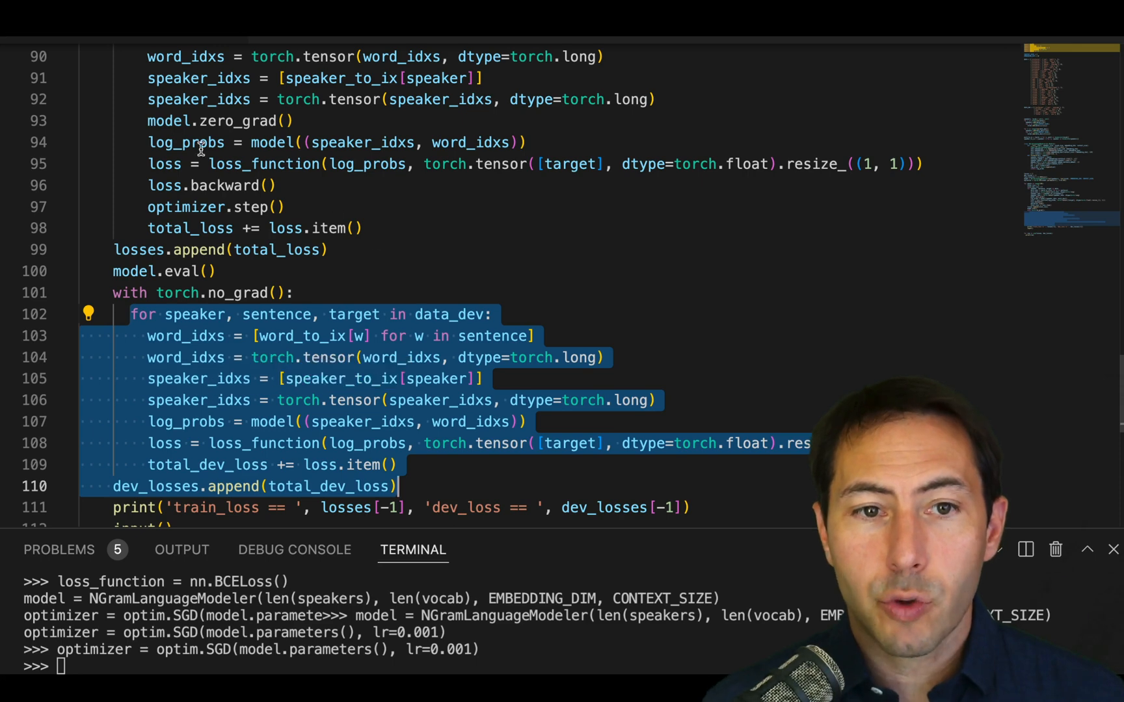
pyautogui.click(236, 121)
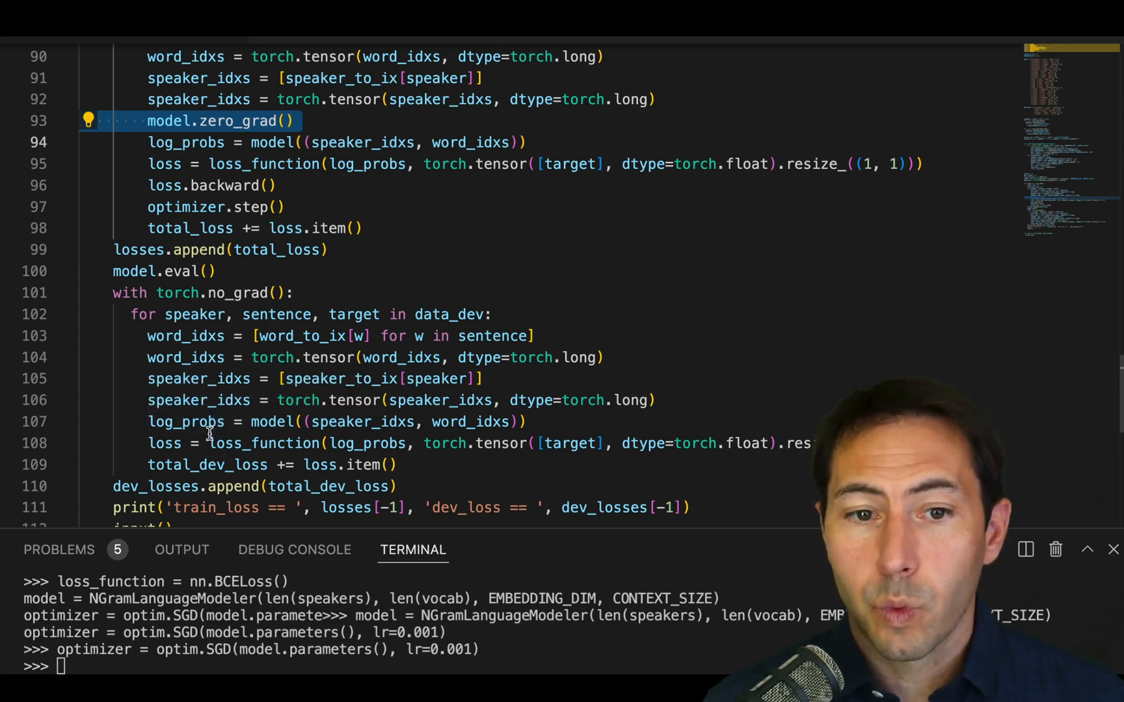
pyautogui.doubleClick(376, 421)
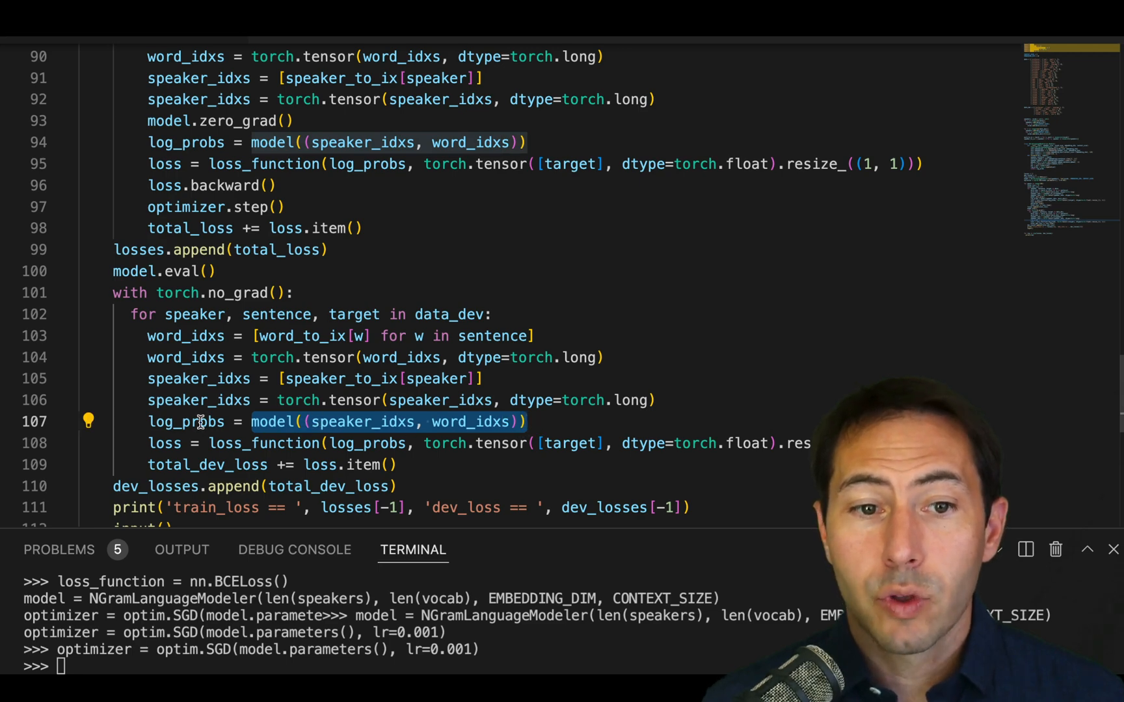
pyautogui.moveTo(333, 422)
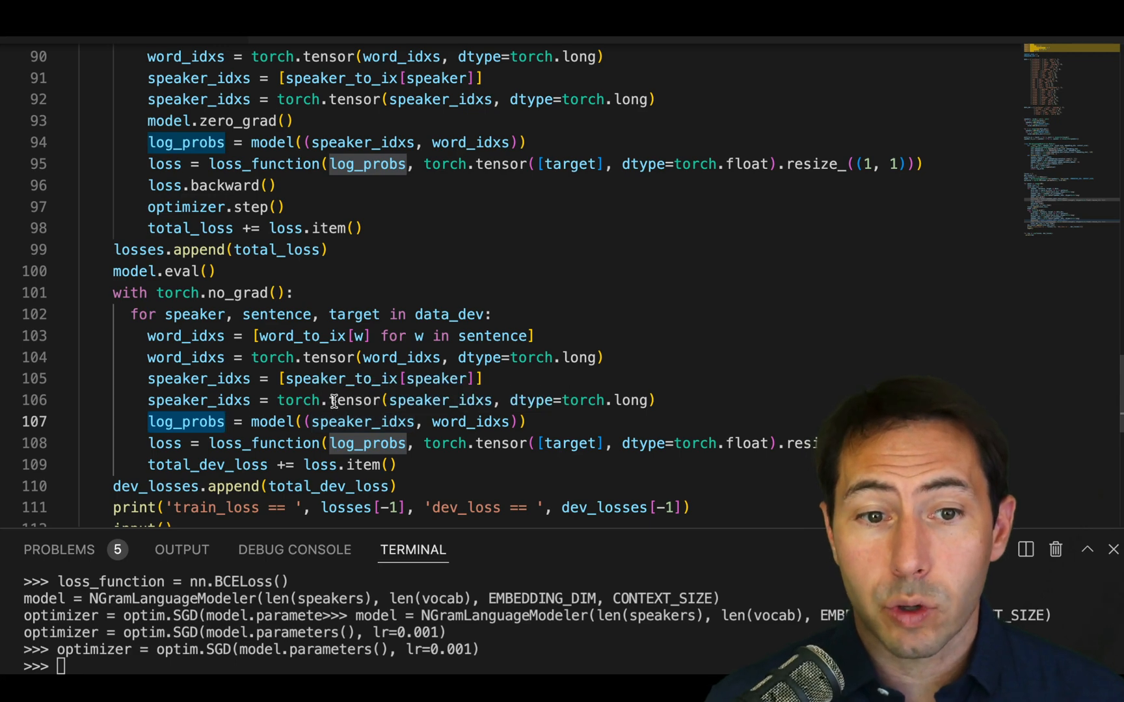
pyautogui.click(164, 444)
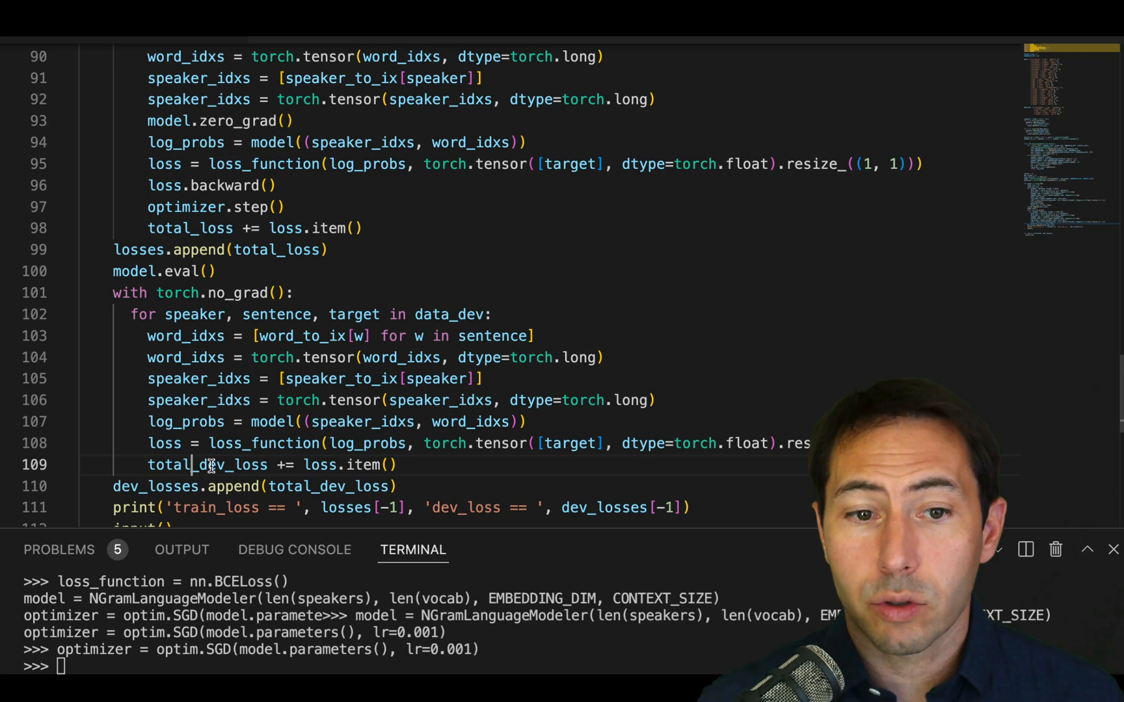
pyautogui.doubleClick(207, 464)
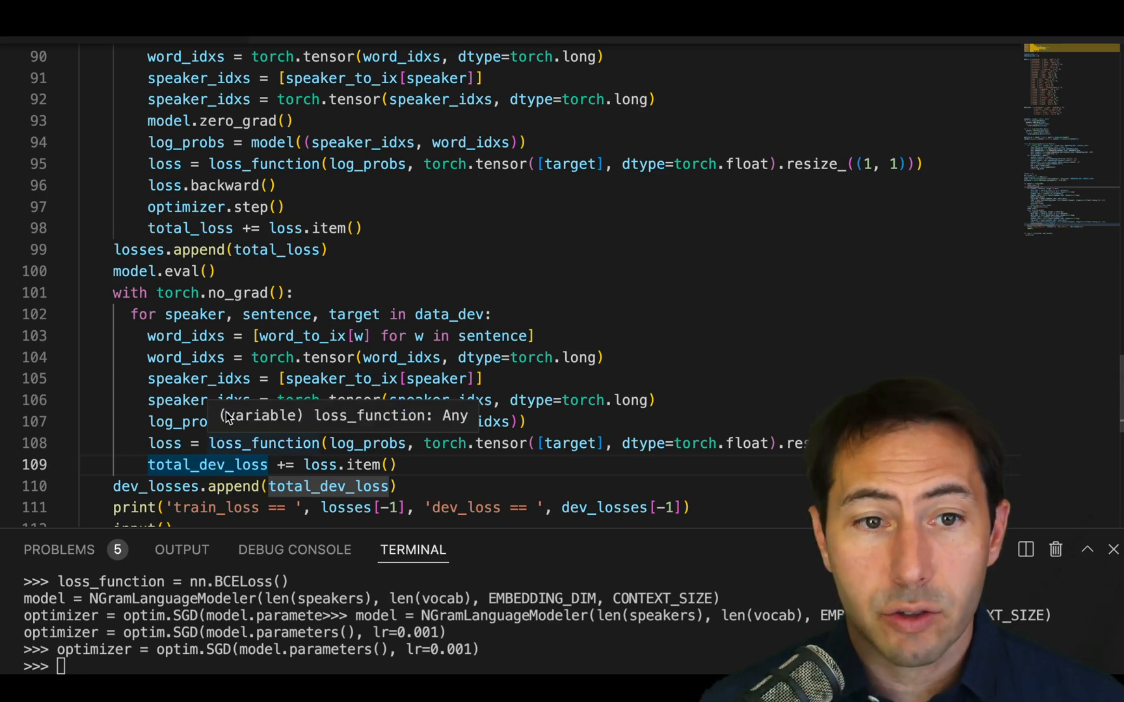
pyautogui.moveTo(142, 250)
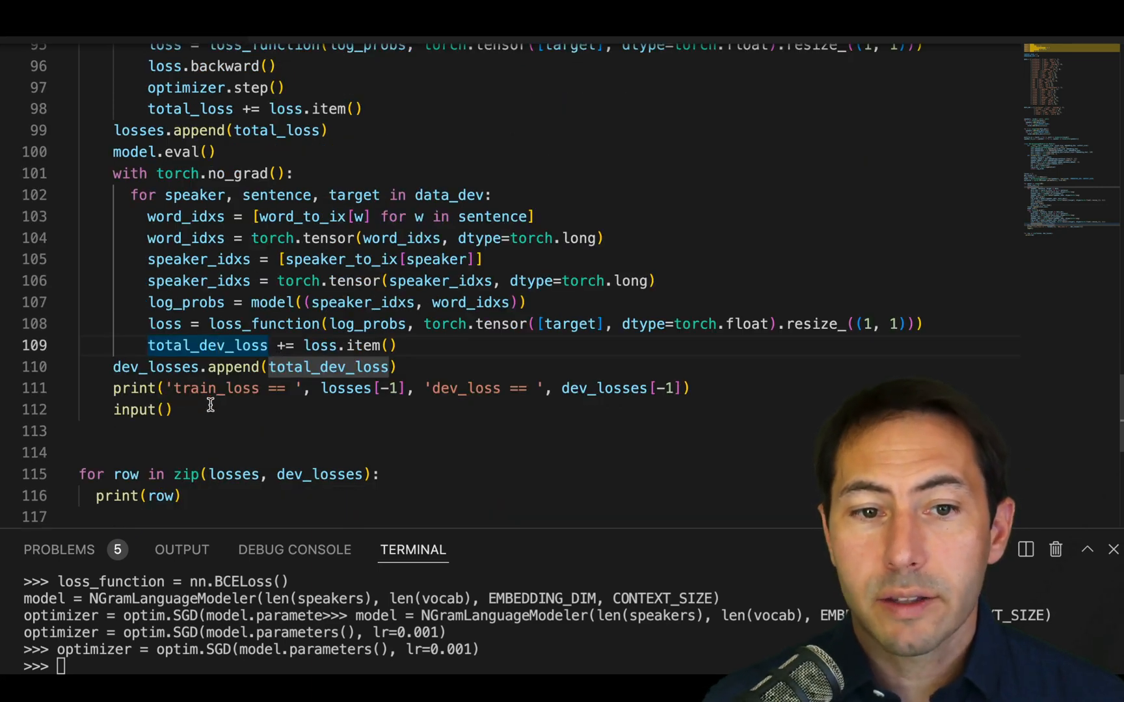
pyautogui.doubleClick(214, 388)
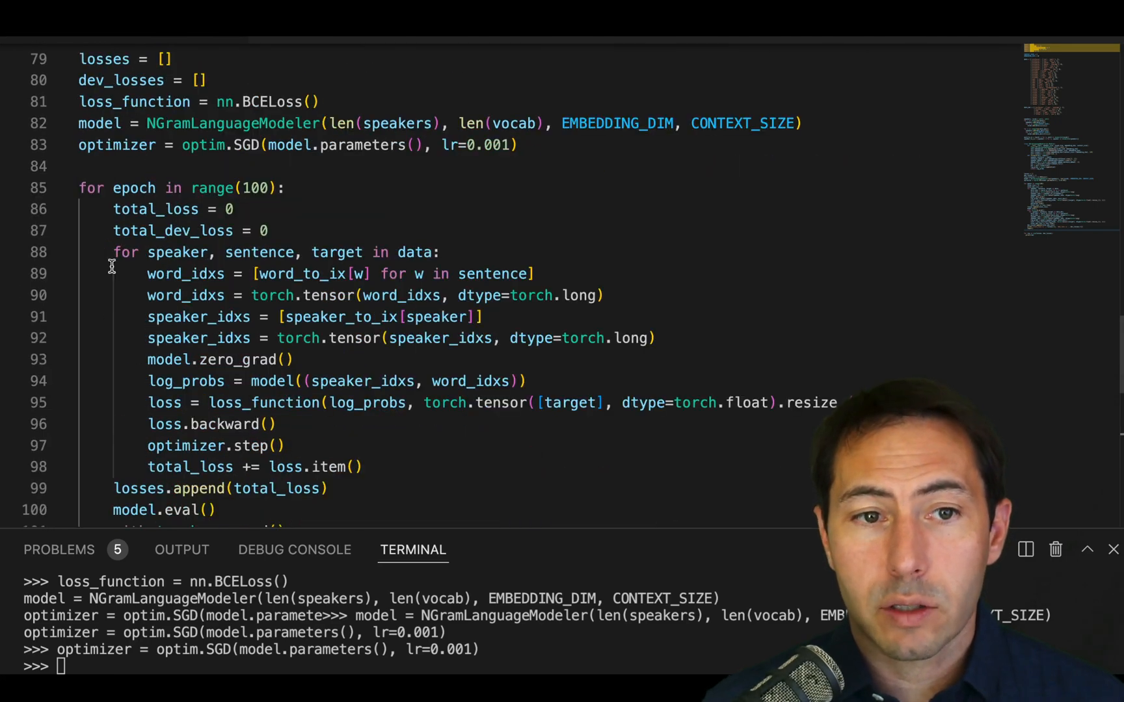
# Run the 100-epoch training loop and enlarge the terminal to watch train/dev losses.
pyautogui.moveTo(80, 167); pyautogui.dragTo(215, 510)
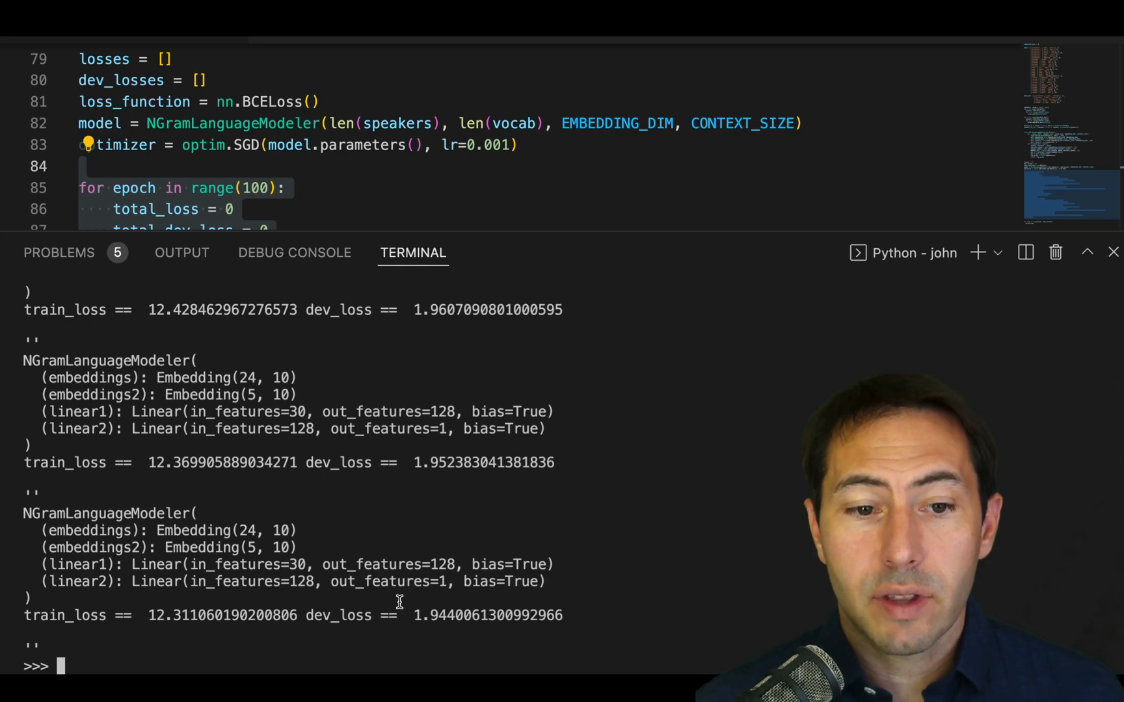
pyautogui.doubleClick(219, 616)
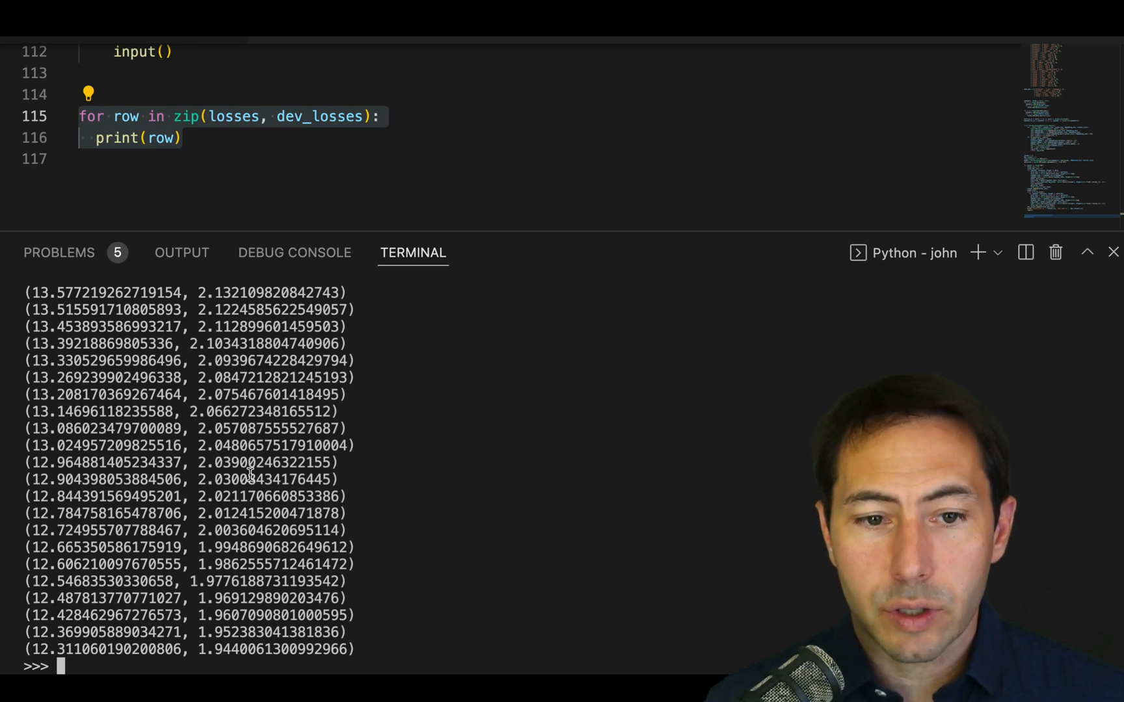
pyautogui.moveTo(247, 603)
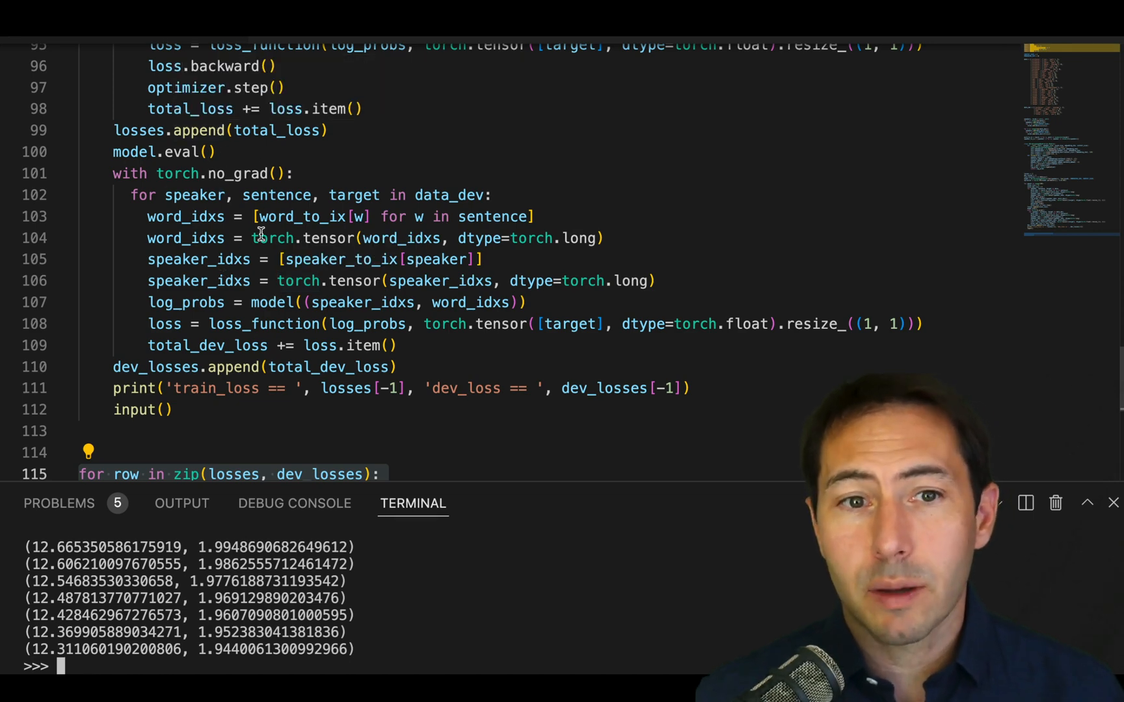
pyautogui.moveTo(261, 238)
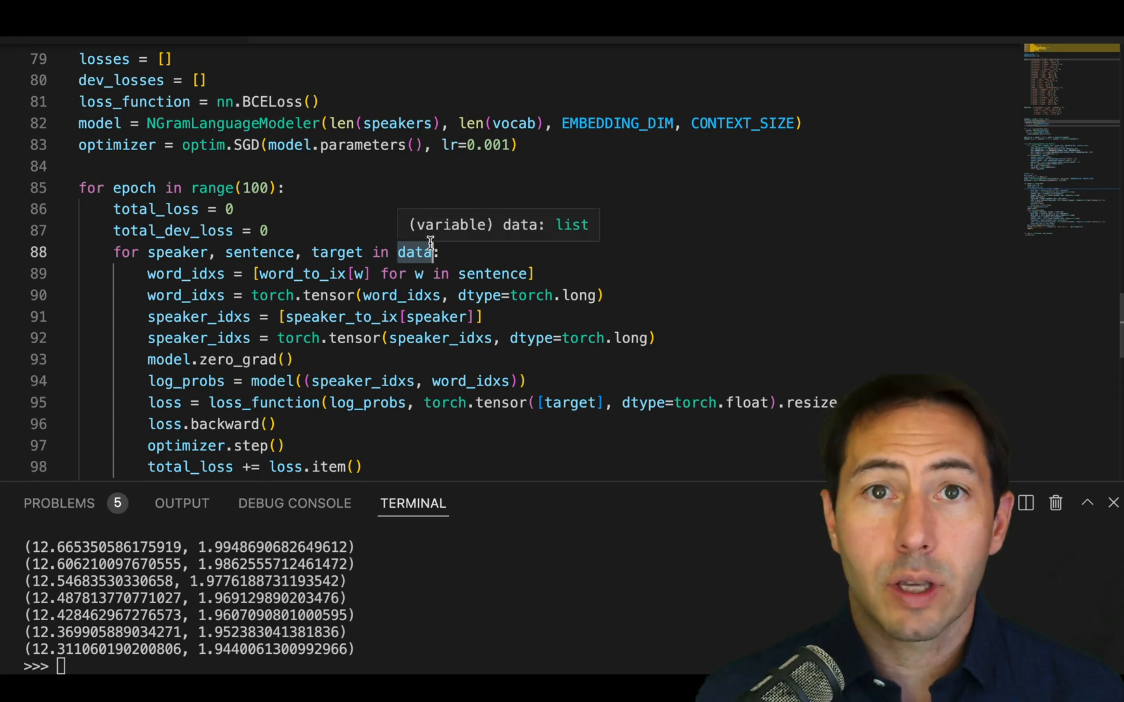
pyautogui.moveTo(527, 258)
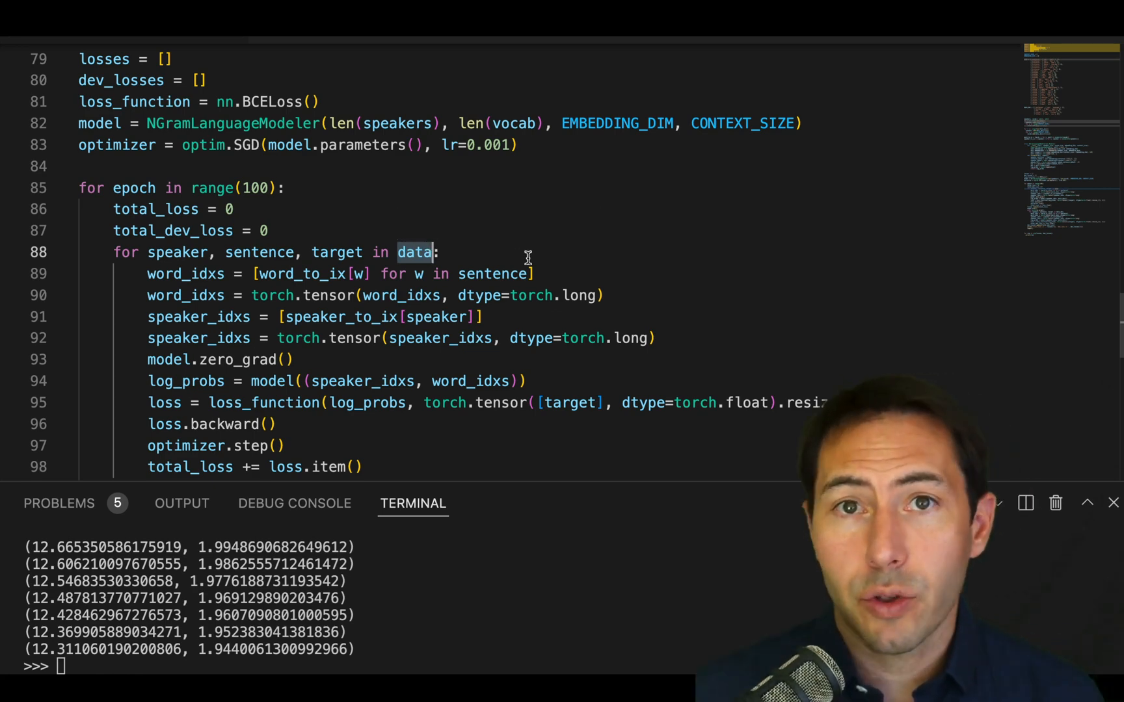
pyautogui.moveTo(446, 215)
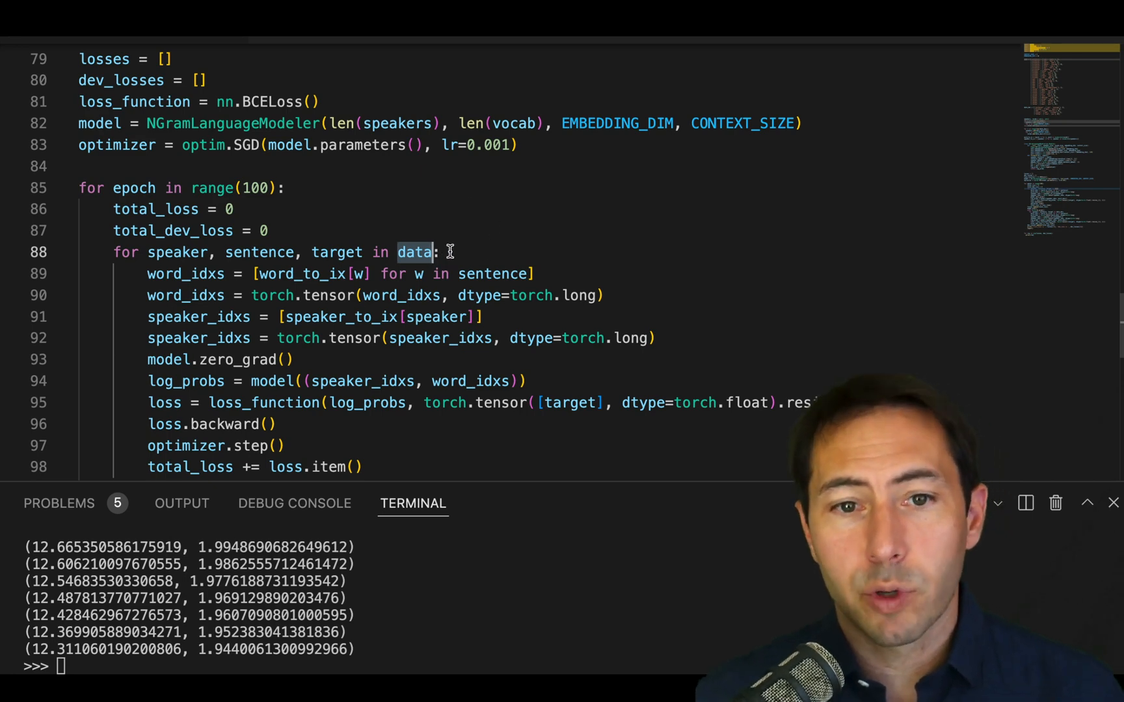
pyautogui.moveTo(416, 251)
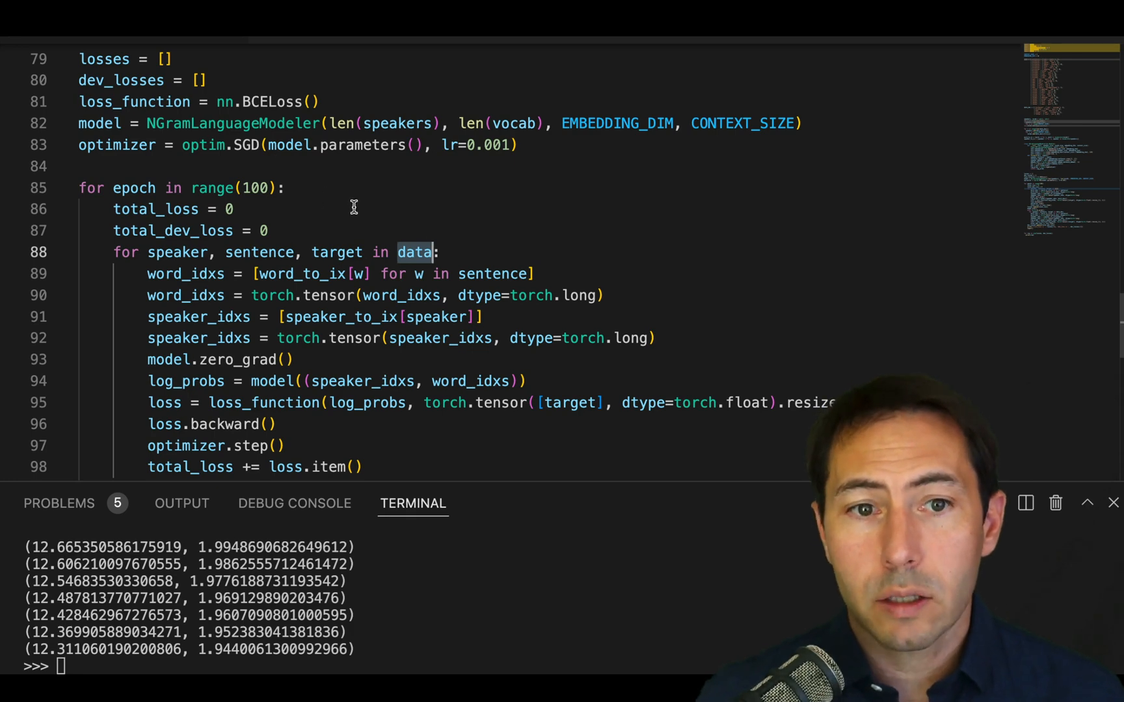
pyautogui.moveTo(329, 309)
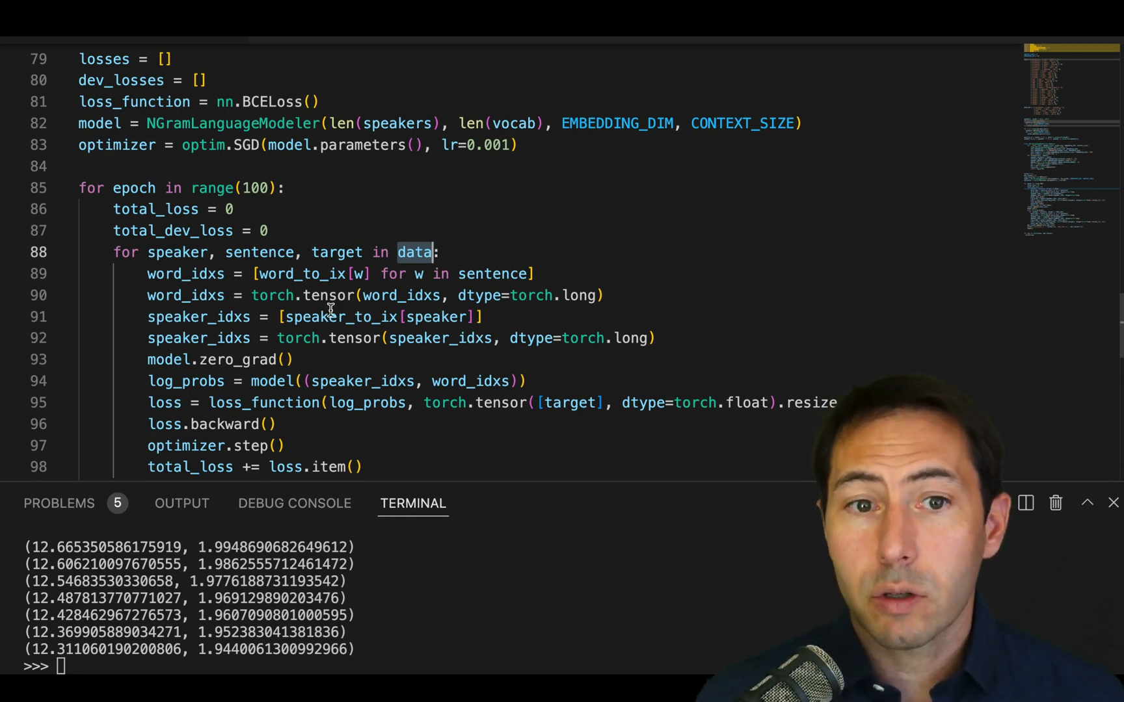
pyautogui.moveTo(424, 273)
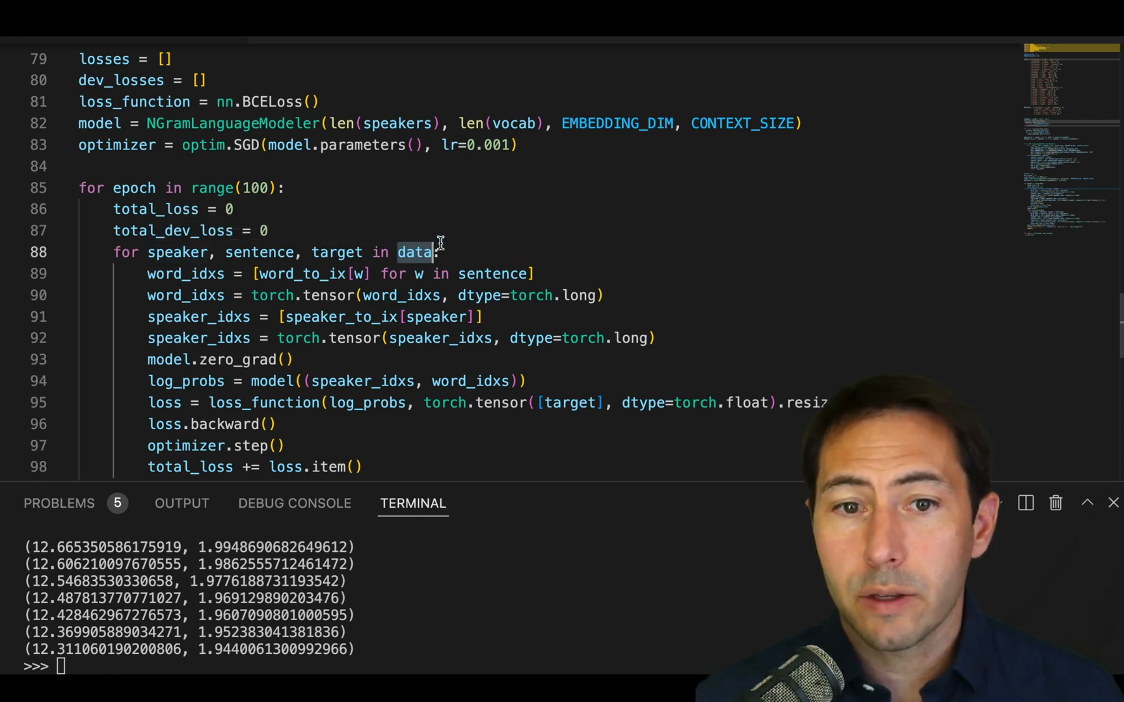
pyautogui.moveTo(442, 237)
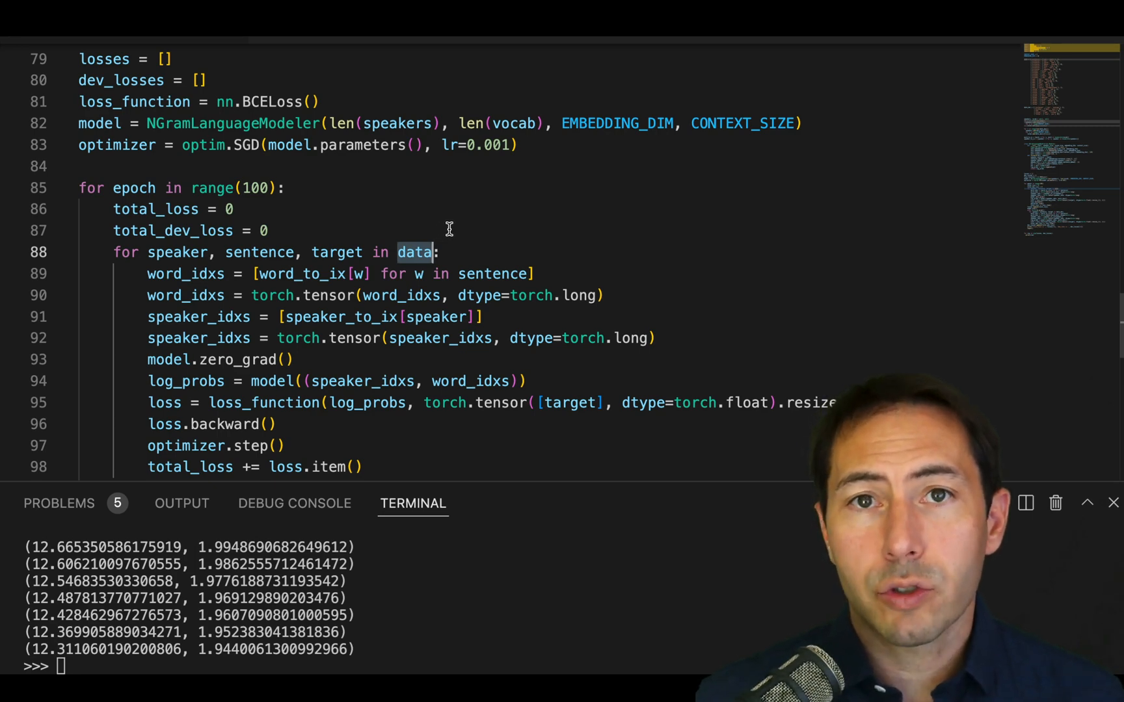
pyautogui.moveTo(444, 231)
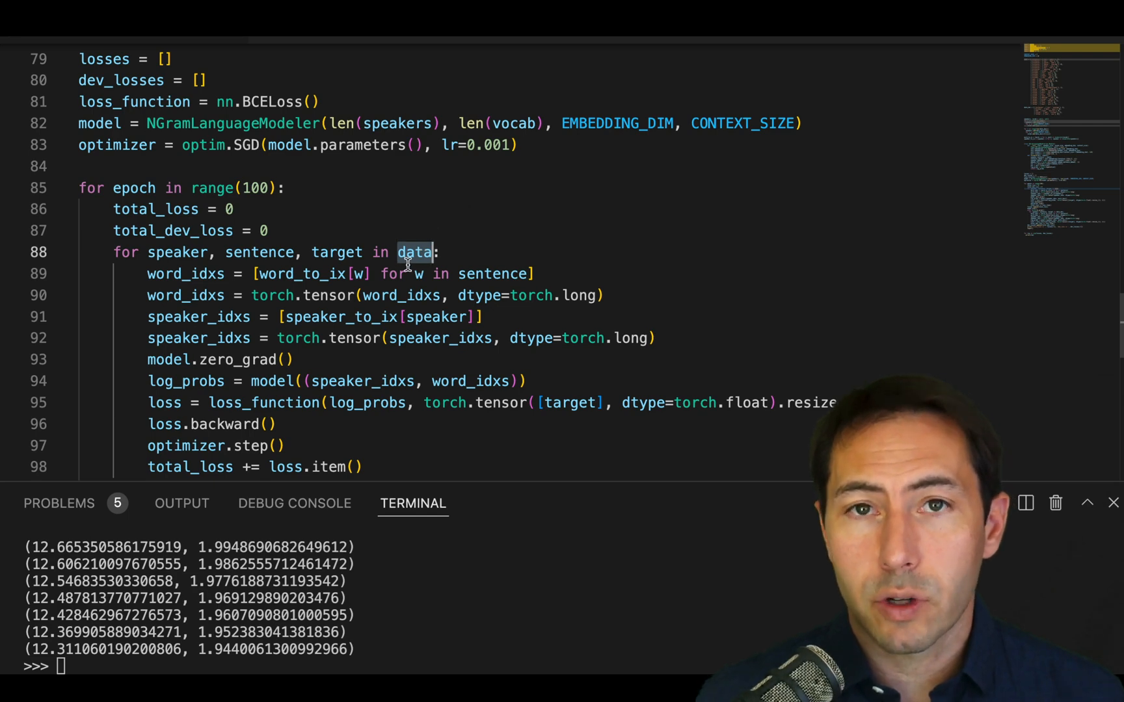
pyautogui.moveTo(414, 253)
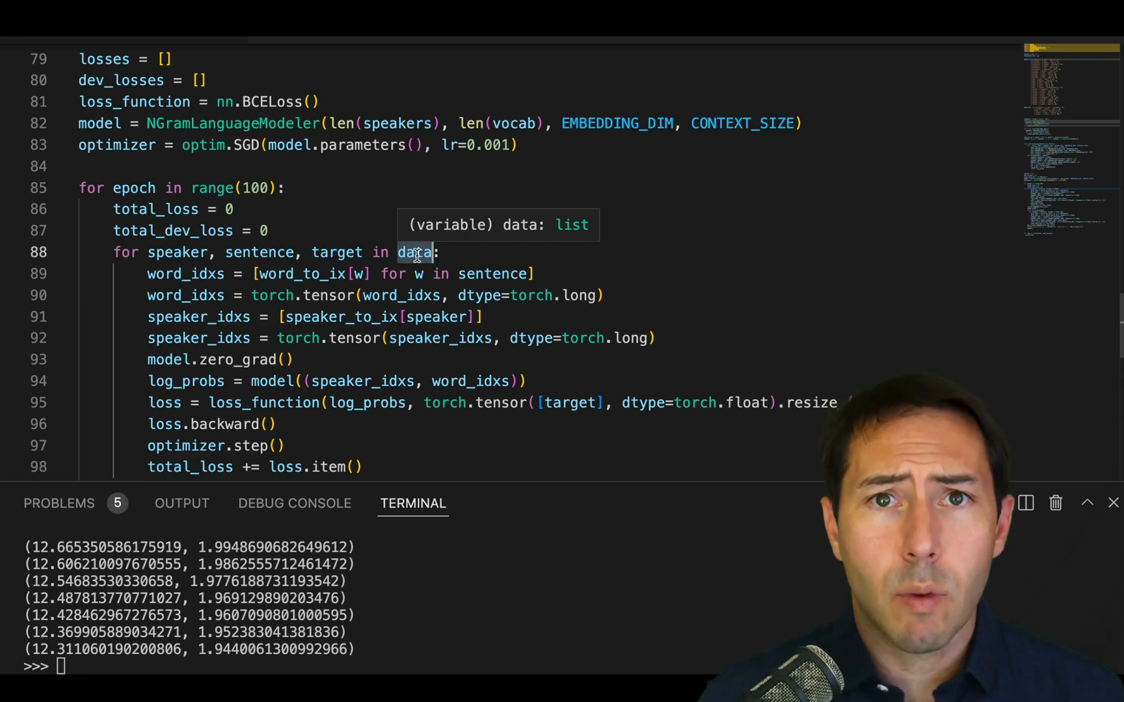
pyautogui.moveTo(377, 227)
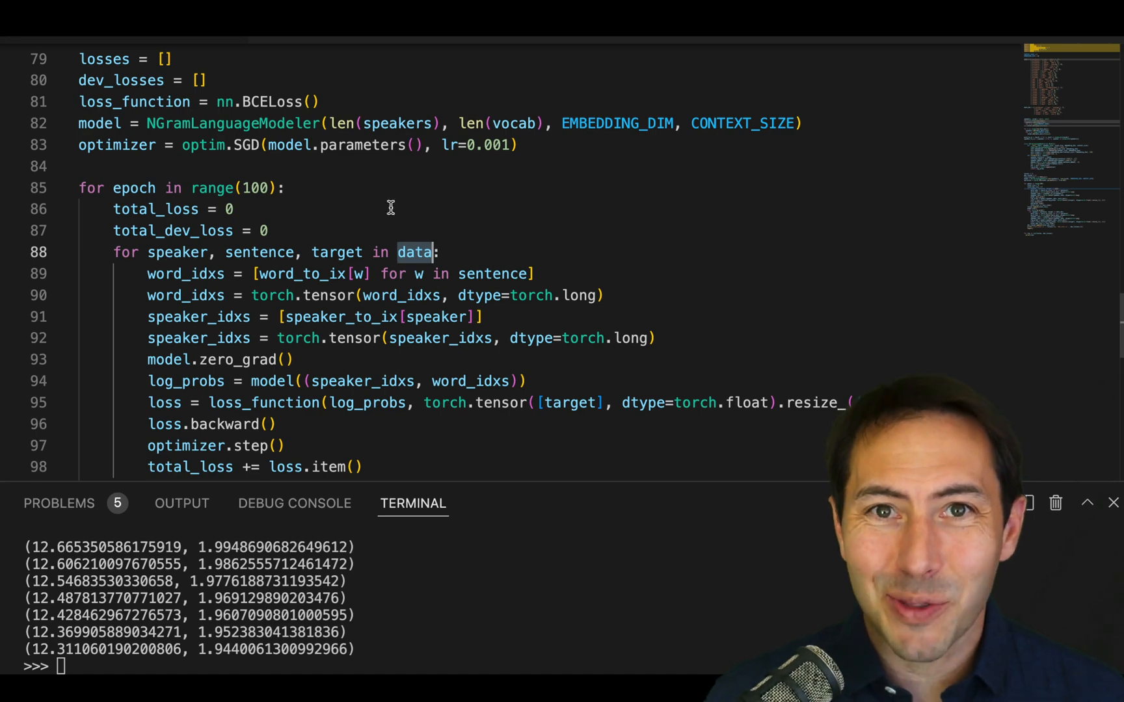
pyautogui.moveTo(414, 251)
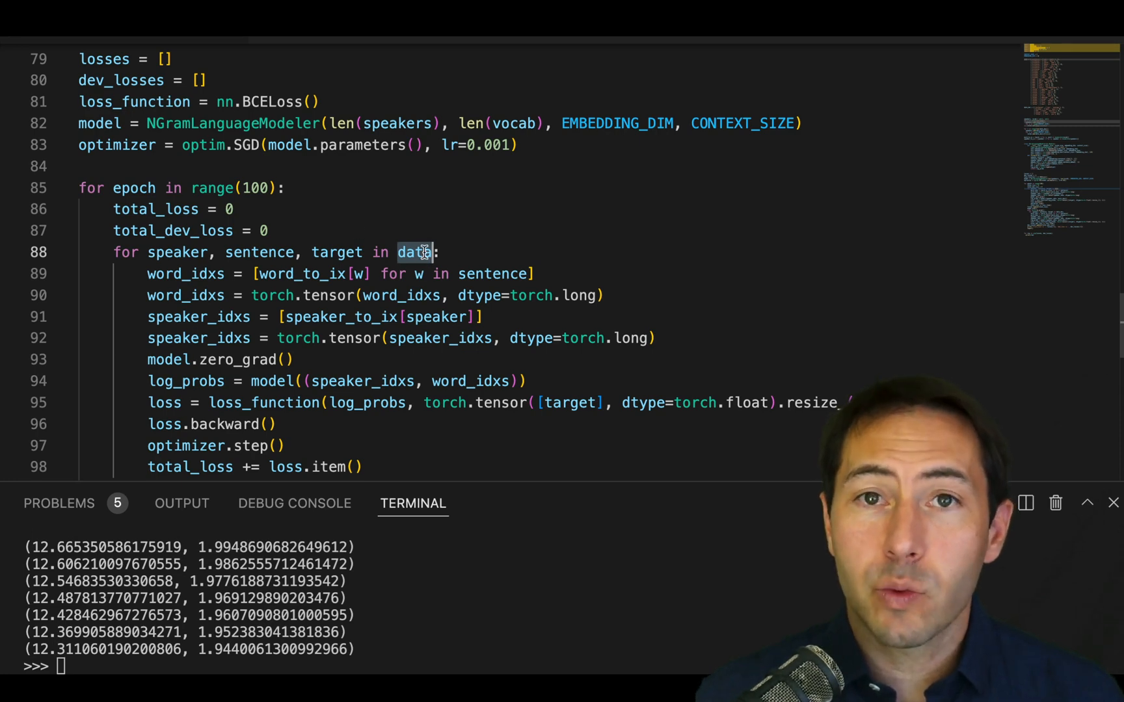
pyautogui.moveTo(440, 242)
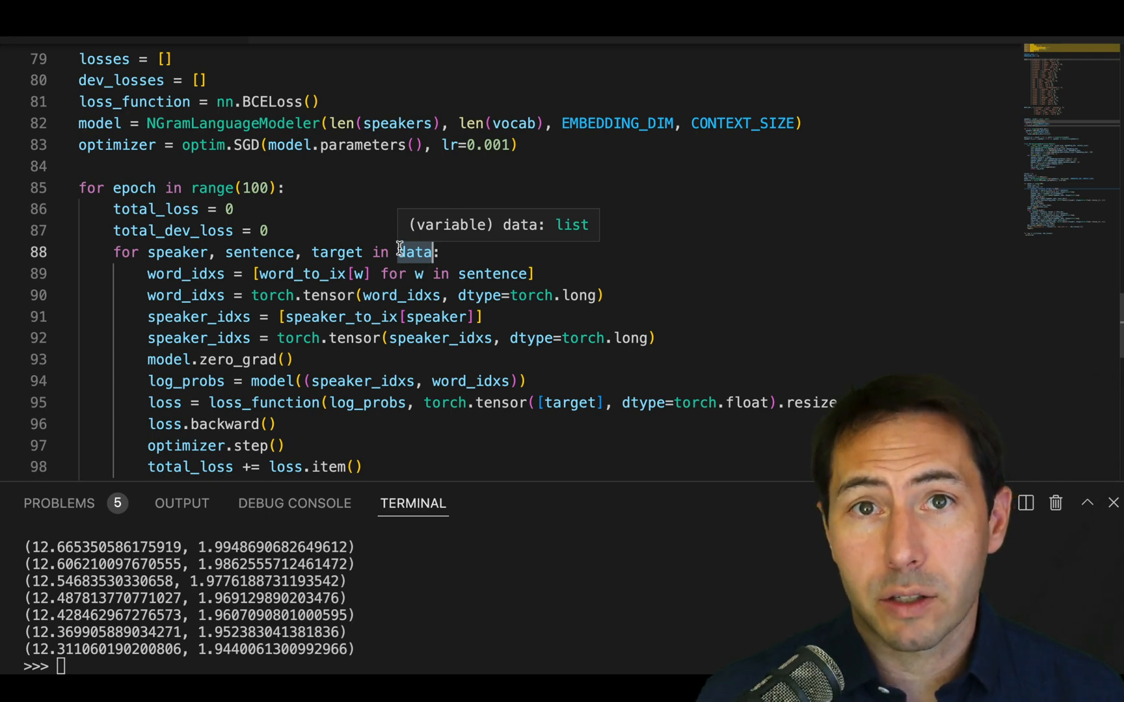
pyautogui.moveTo(476, 249)
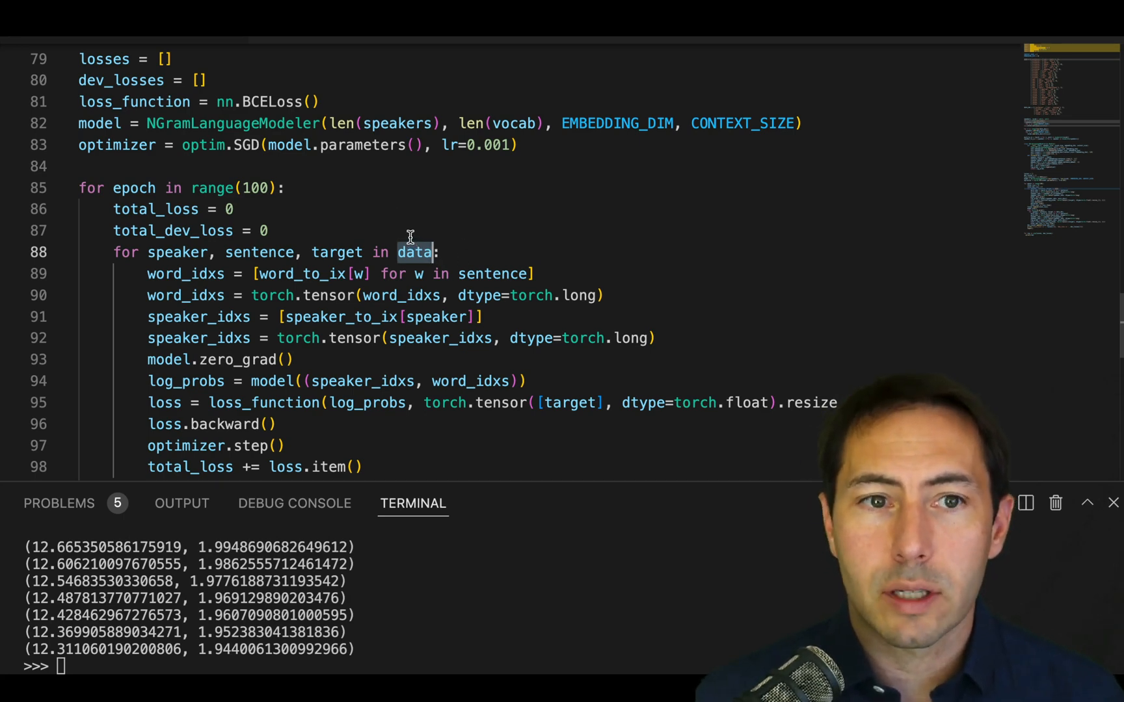
pyautogui.moveTo(414, 251)
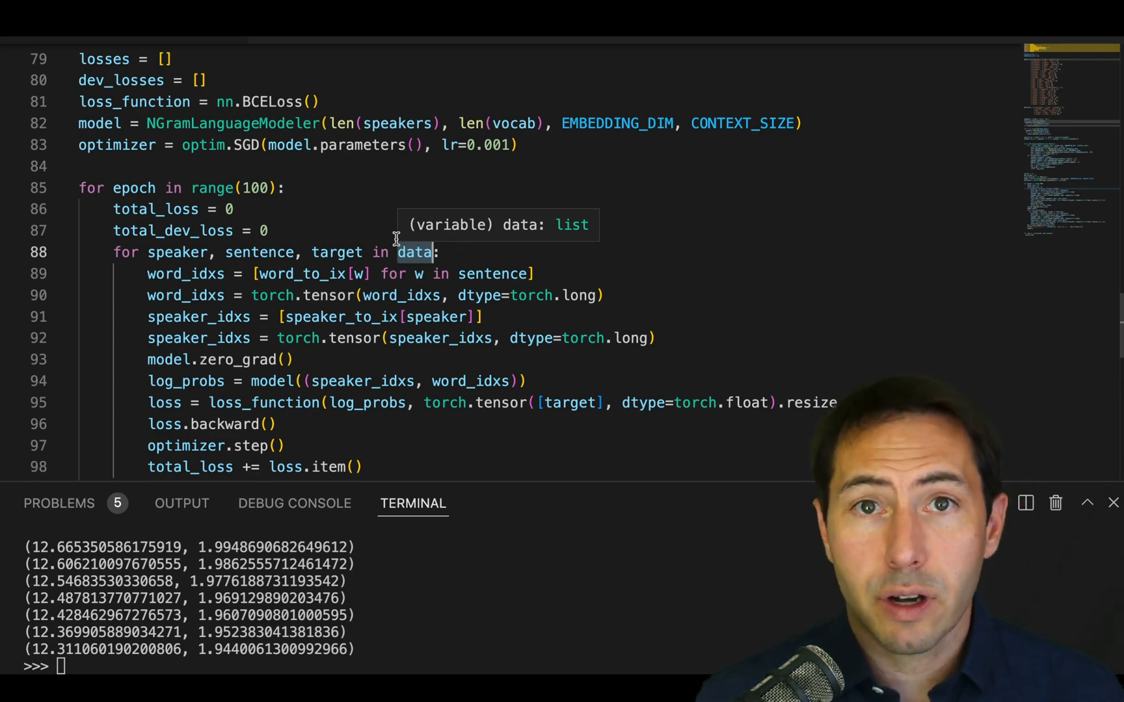
pyautogui.moveTo(383, 225)
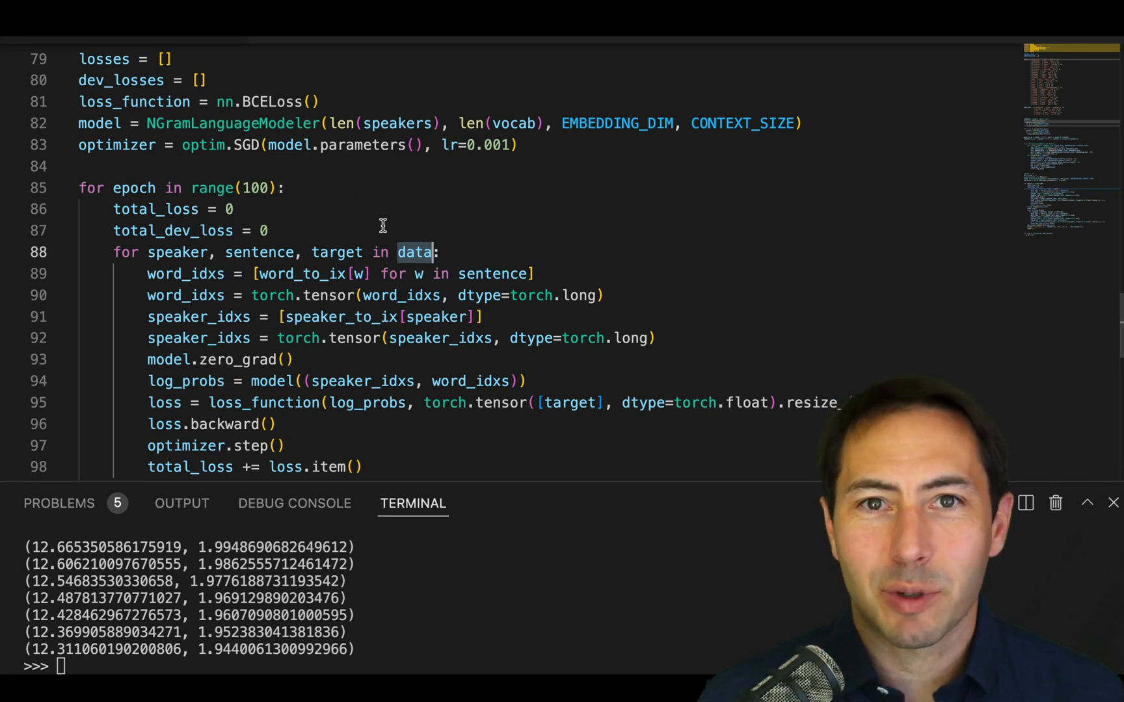